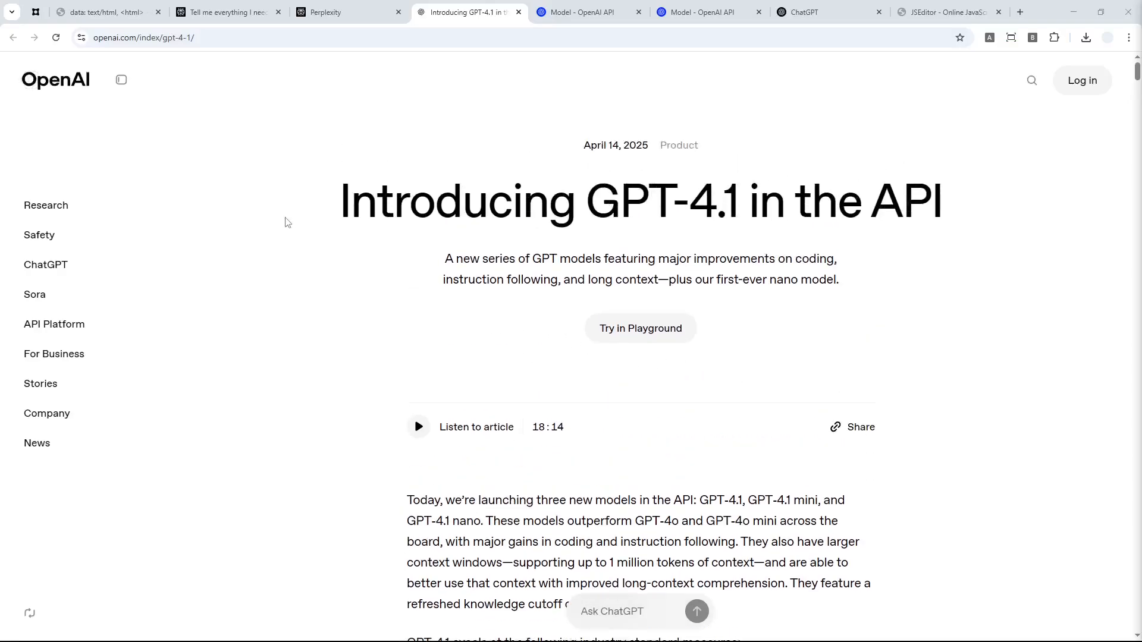
Highlight 'GPT-4.1' in the announcement headline, then switch to the GPT-4.5 Preview model page
triple_click(640, 200)
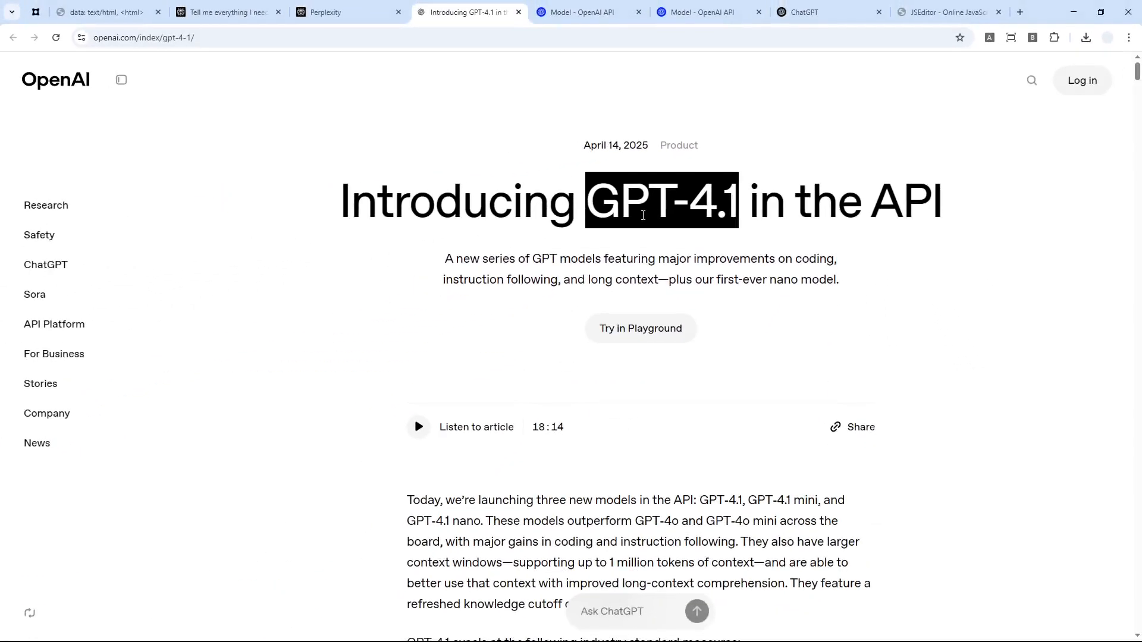
click(588, 12)
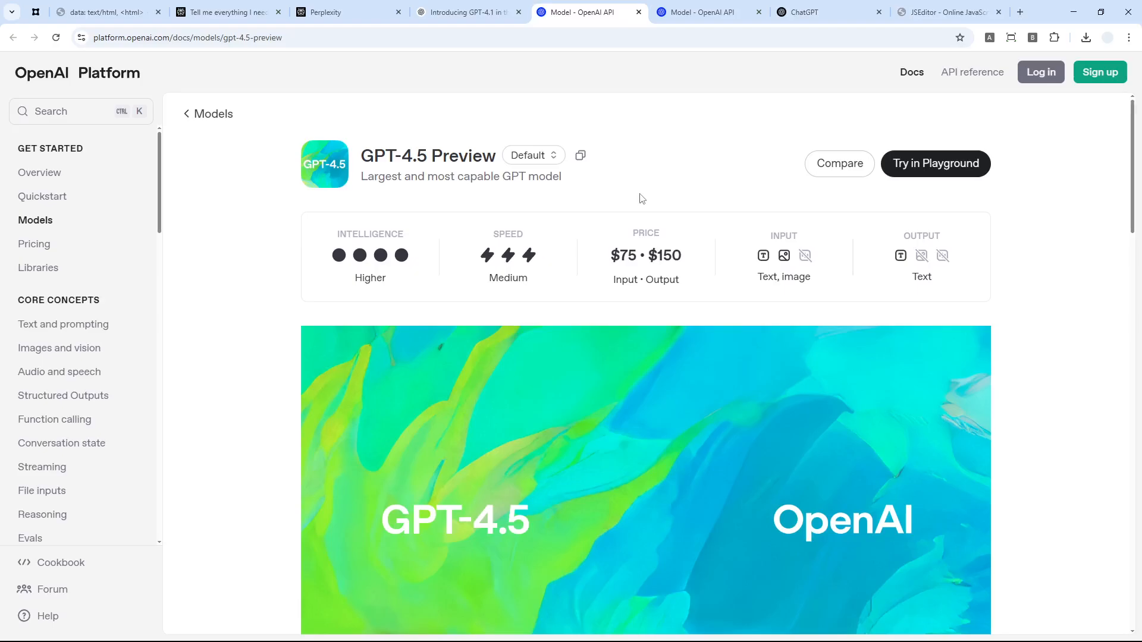
mouse_move(627, 197)
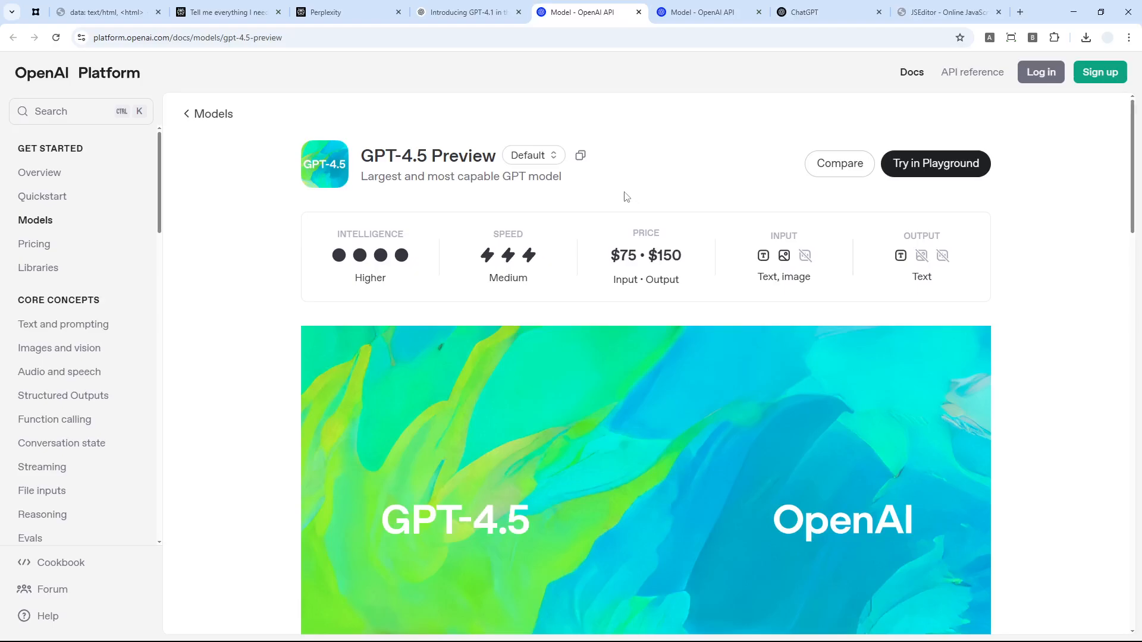
click(703, 11)
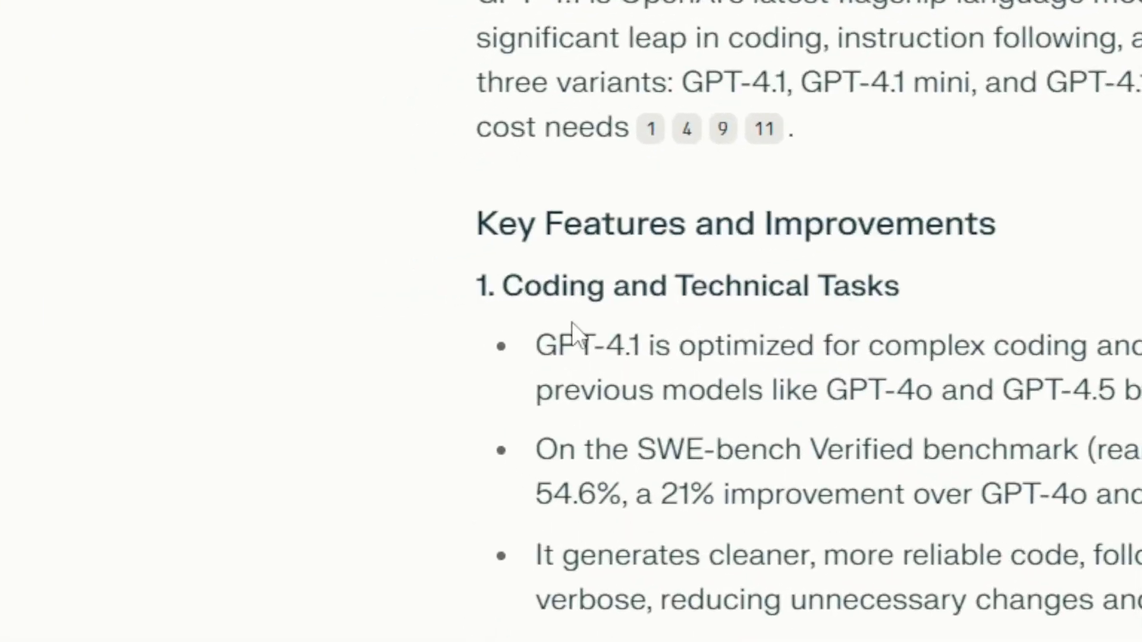
mouse_move(589, 391)
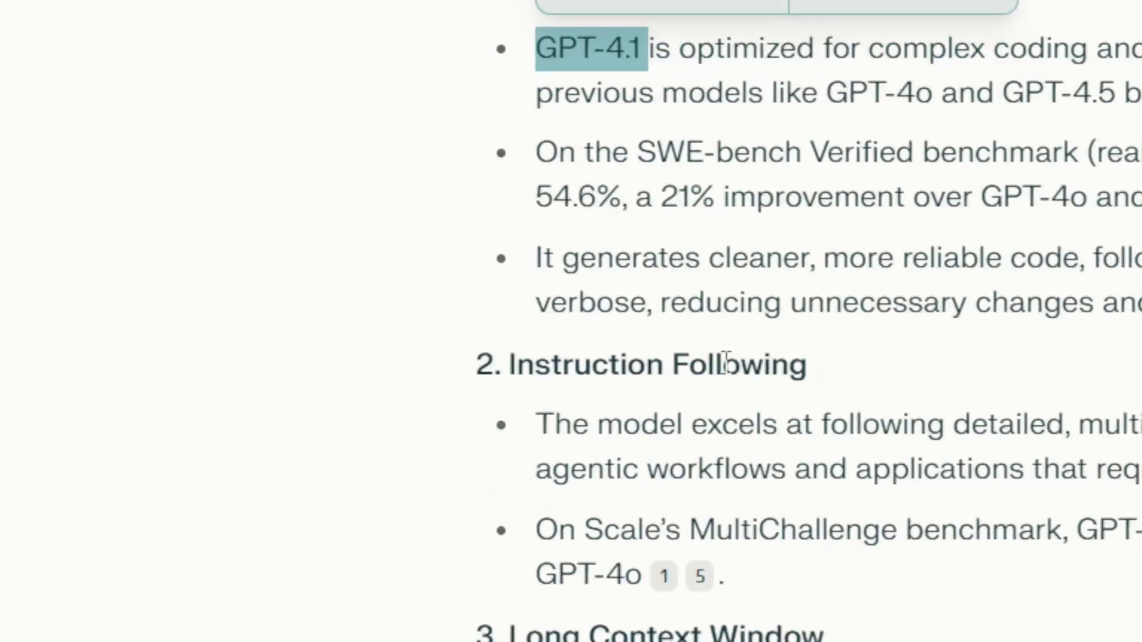
scroll(down, 3)
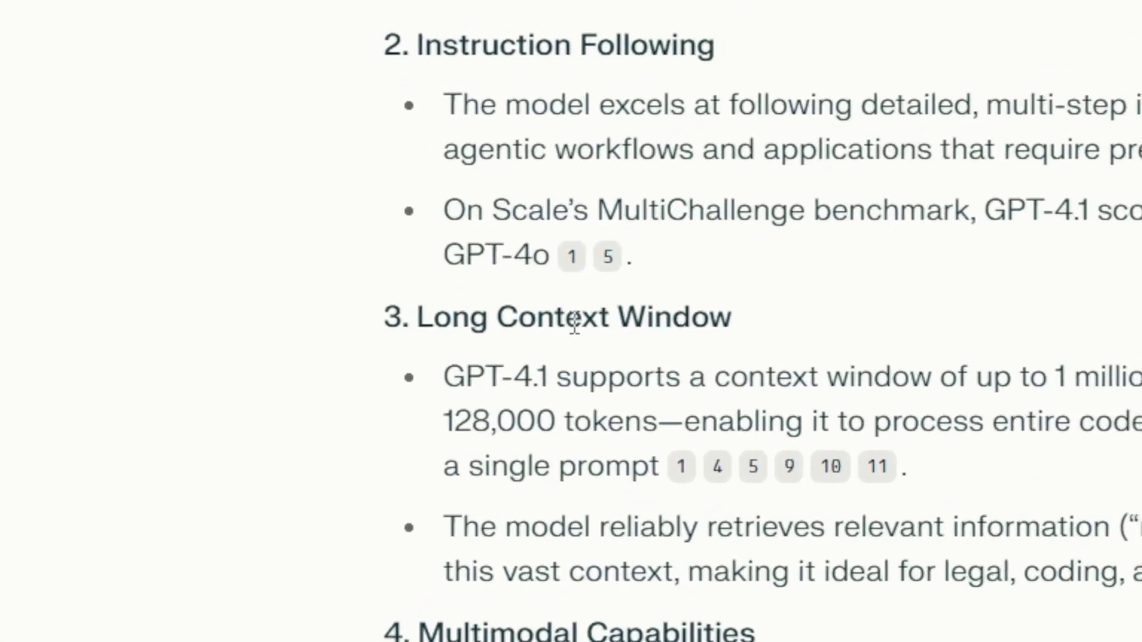
mouse_move(598, 416)
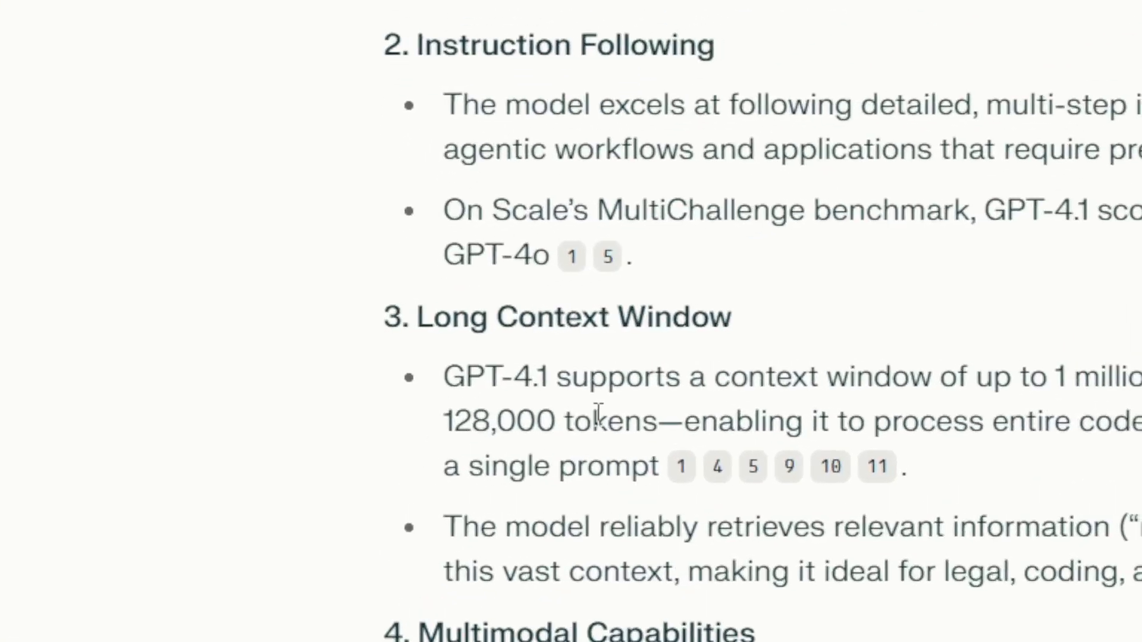
drag(444, 421, 655, 421)
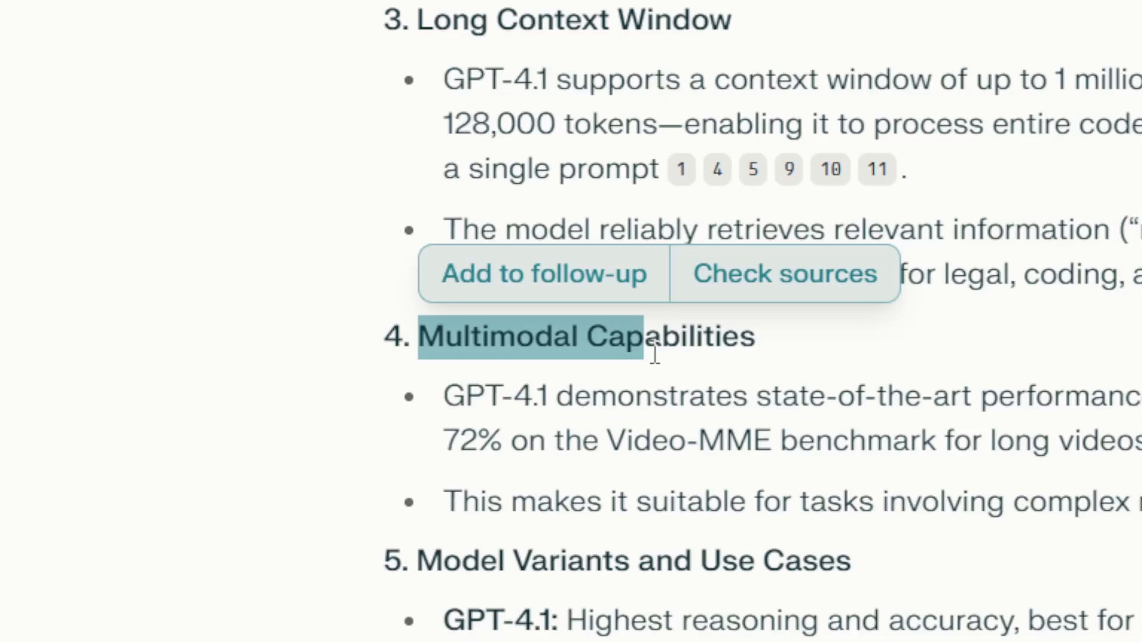
mouse_move(640, 379)
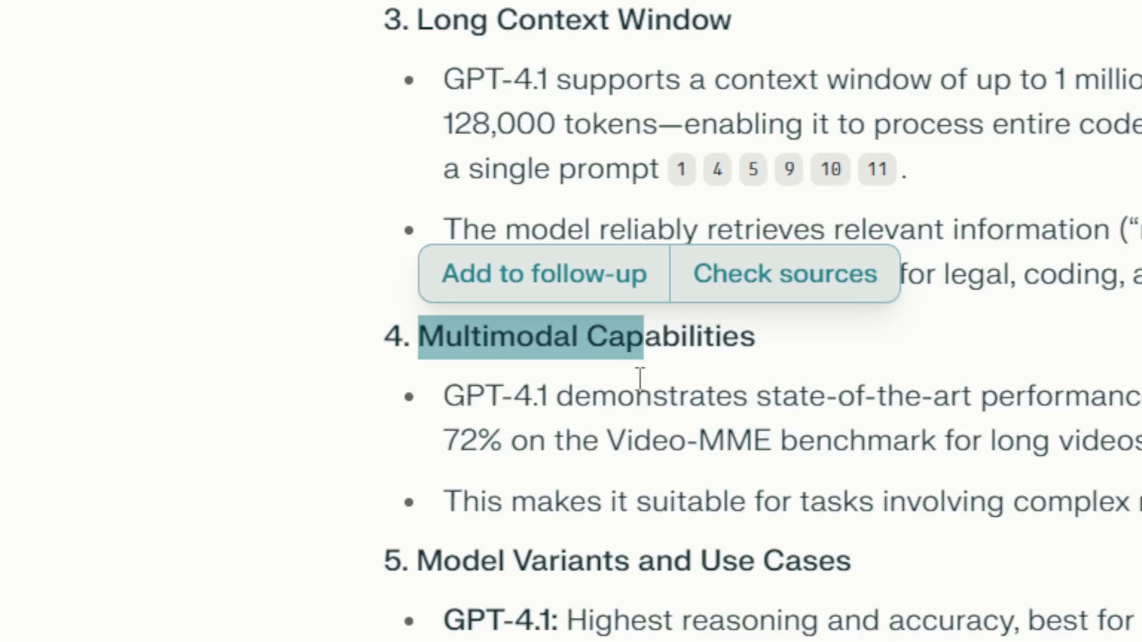
scroll(down, 3)
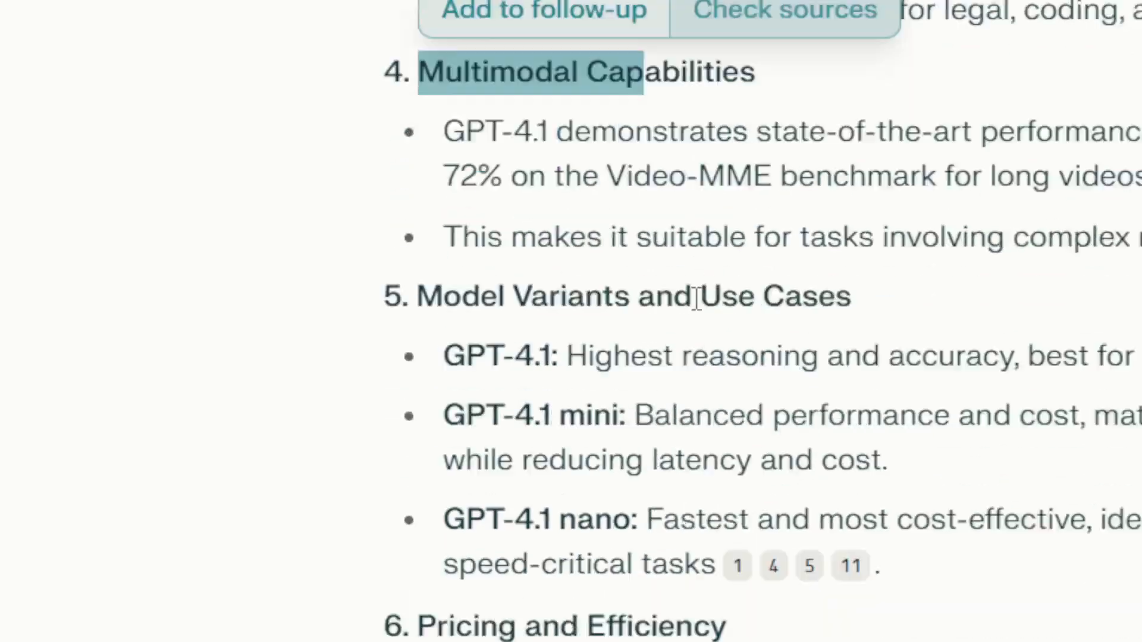
scroll(down, 3)
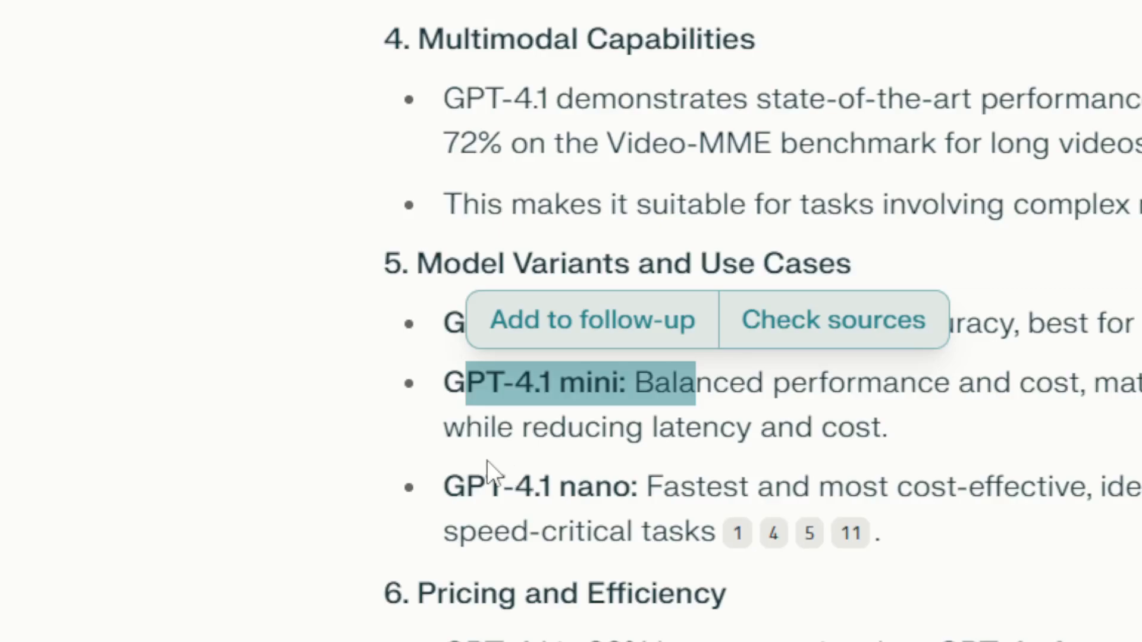
scroll(down, 3)
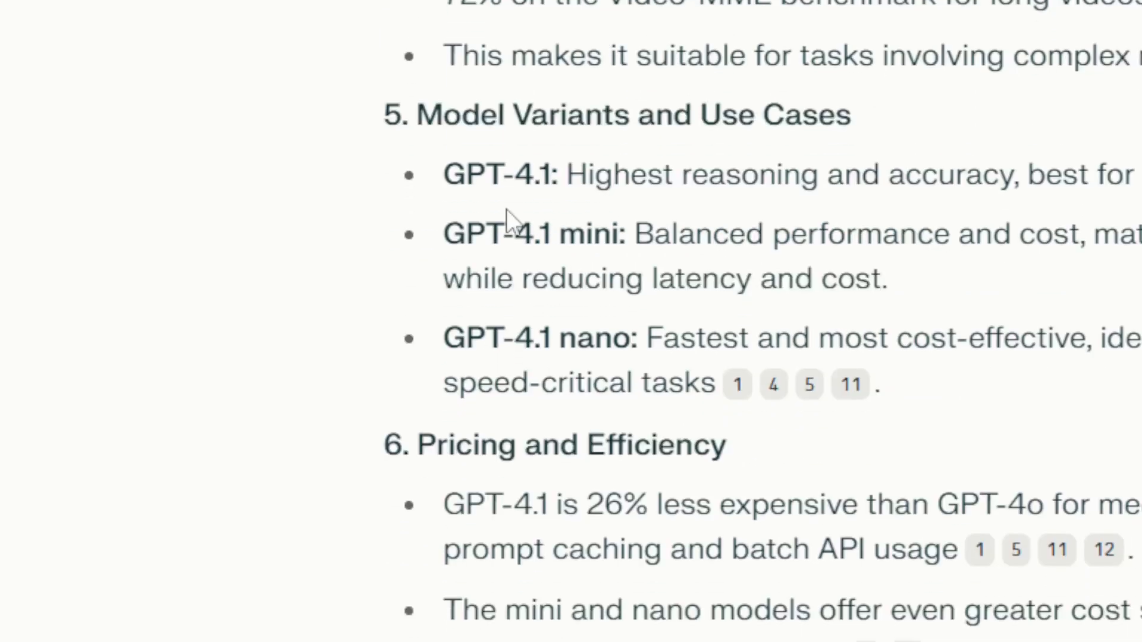
scroll(down, 3)
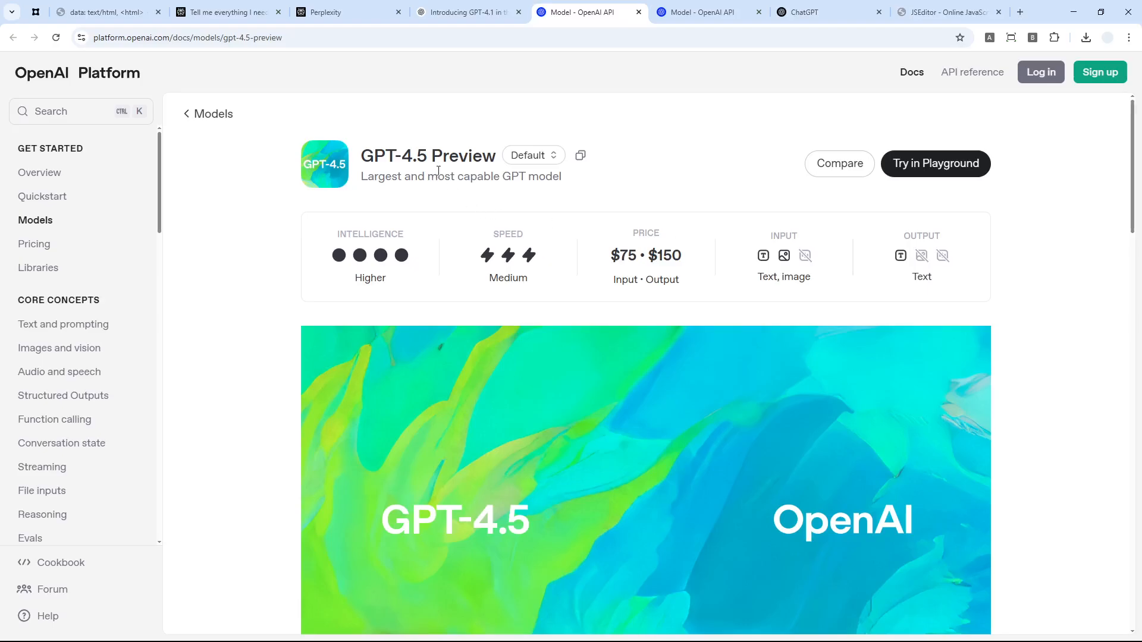
mouse_move(491, 170)
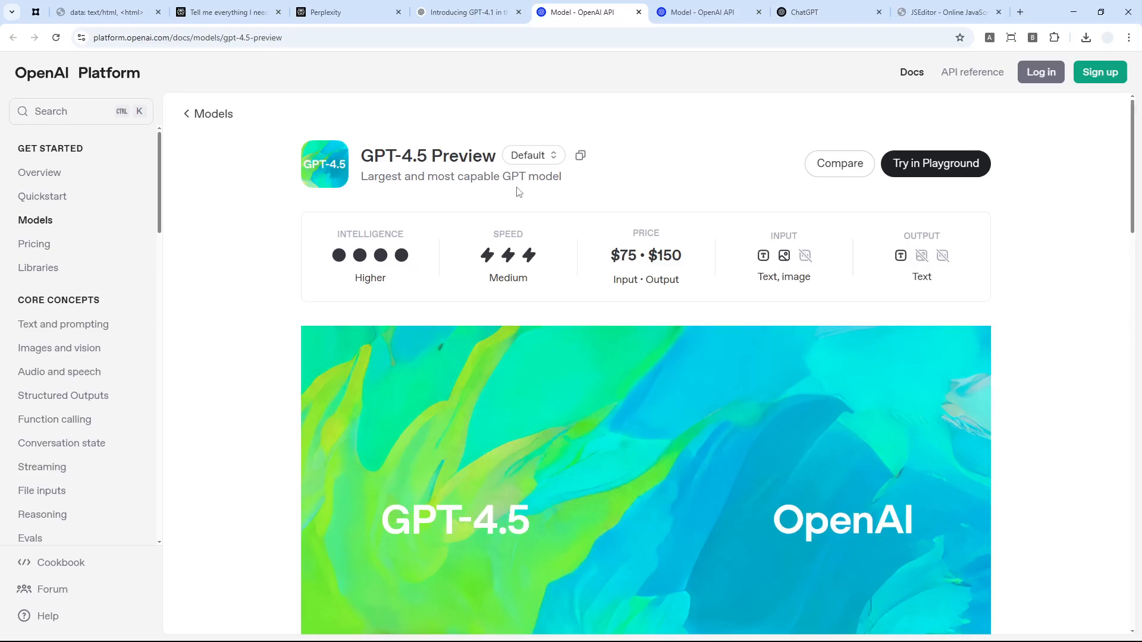
mouse_move(567, 216)
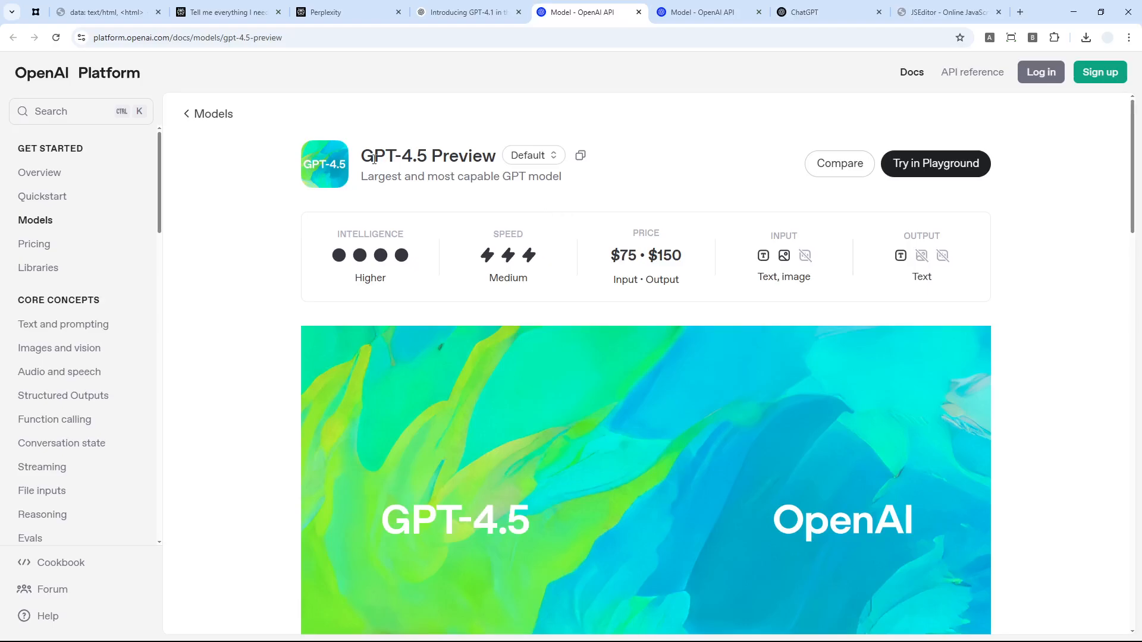
Highlight the 'GPT-4.5' title, then revisit Perplexity's GPT-4.1 answer and its pricing table
double_click(398, 156)
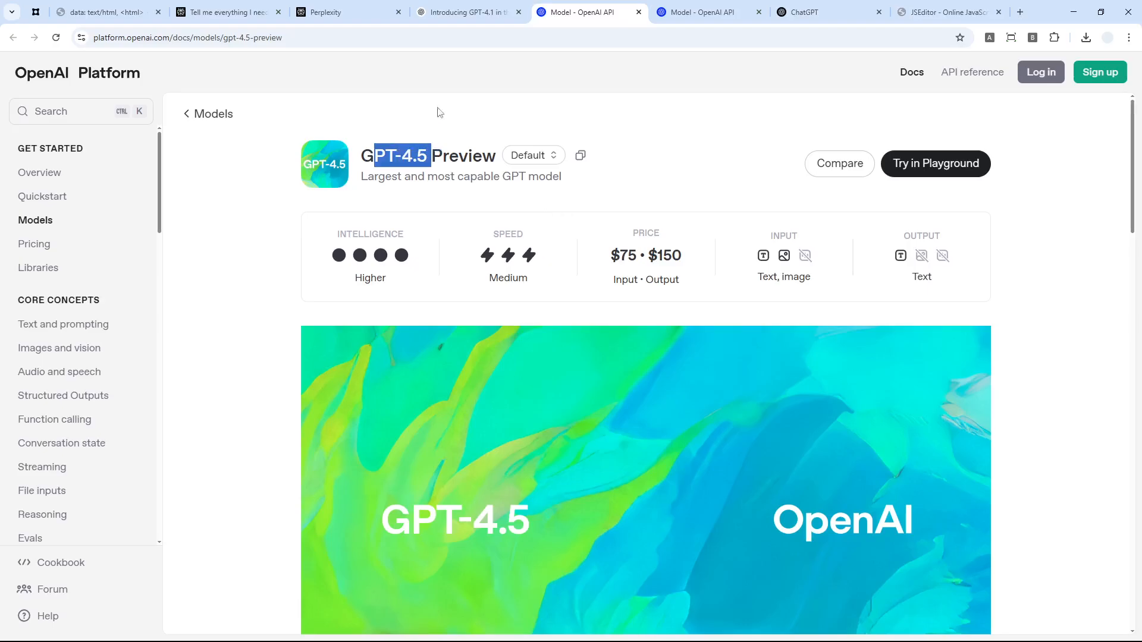
click(226, 12)
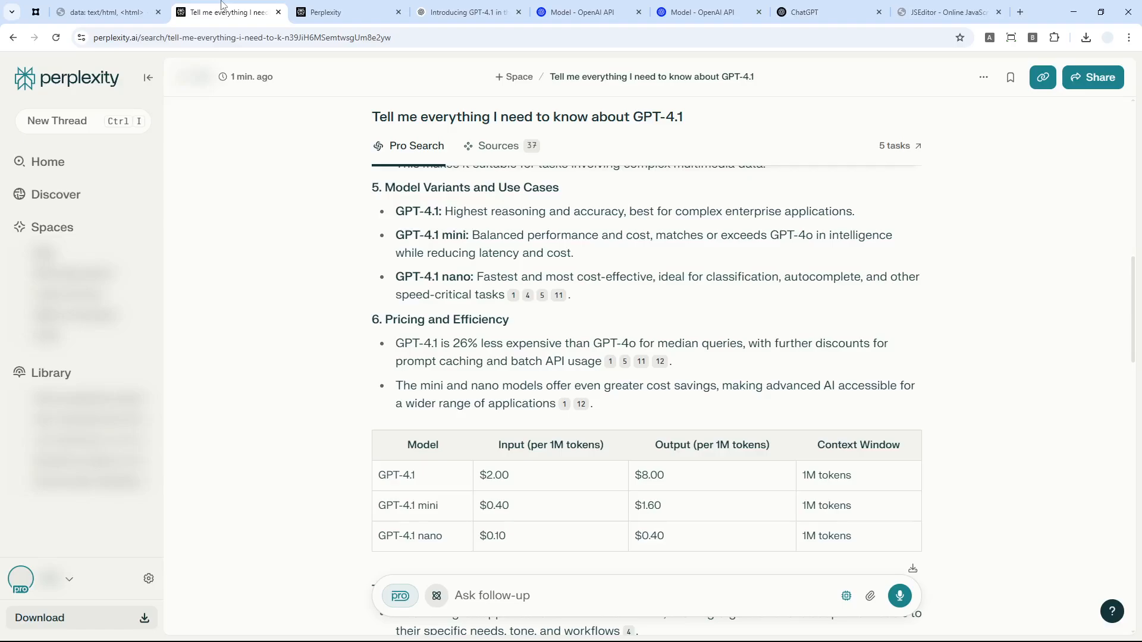
scroll(down, 3)
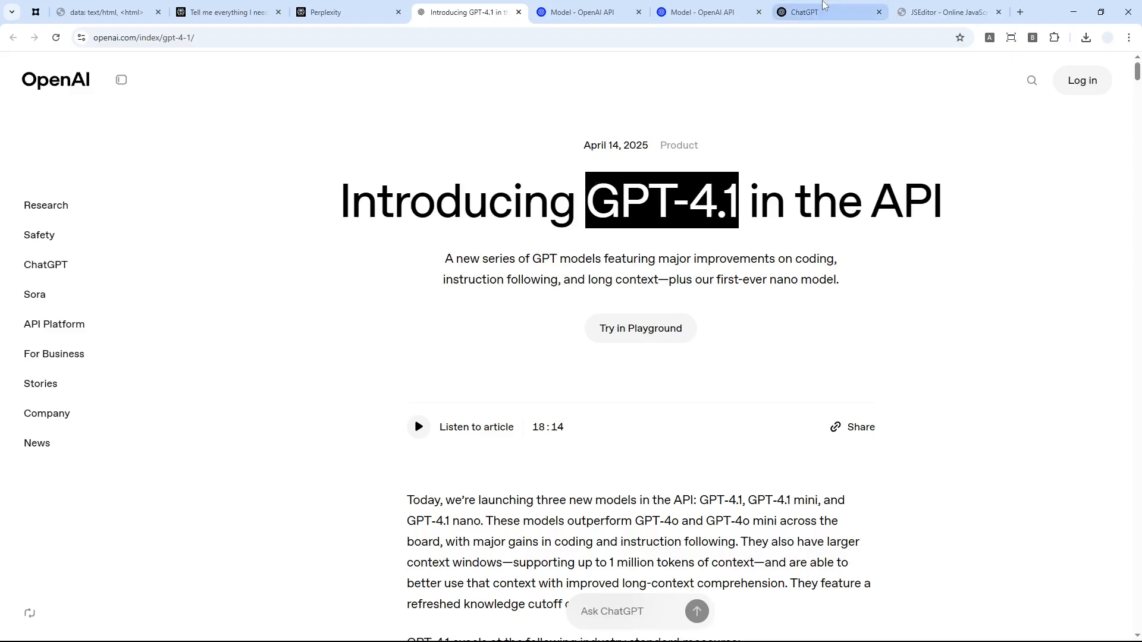
View ChatGPT's model menu (ChatGPT Plus, ChatGPT), then move to the Perplexity home page
click(829, 12)
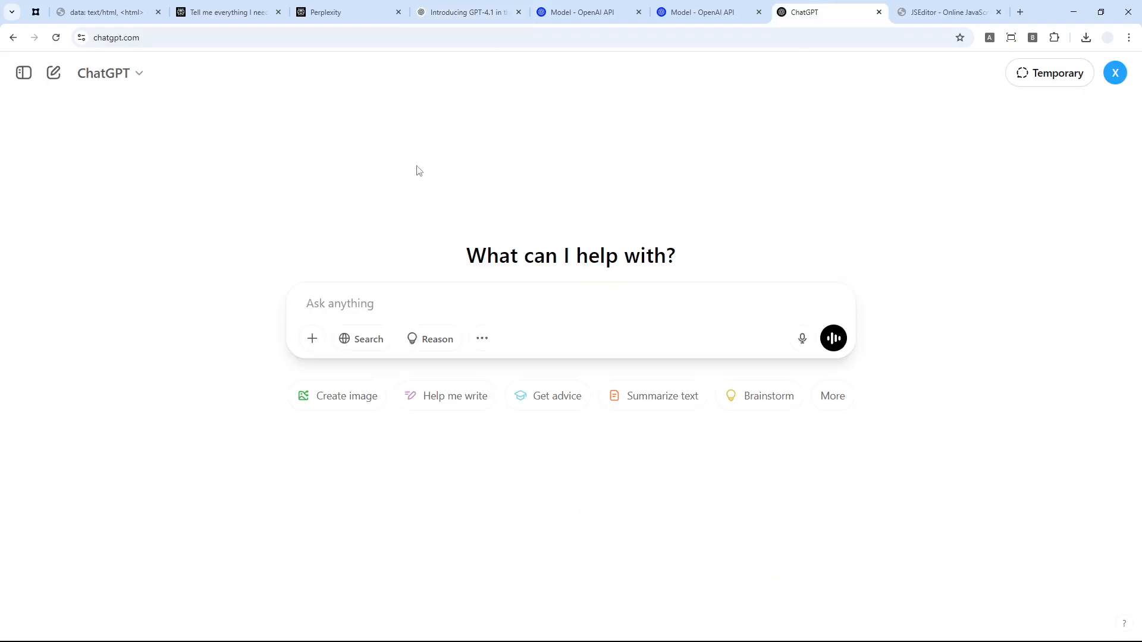
mouse_move(421, 175)
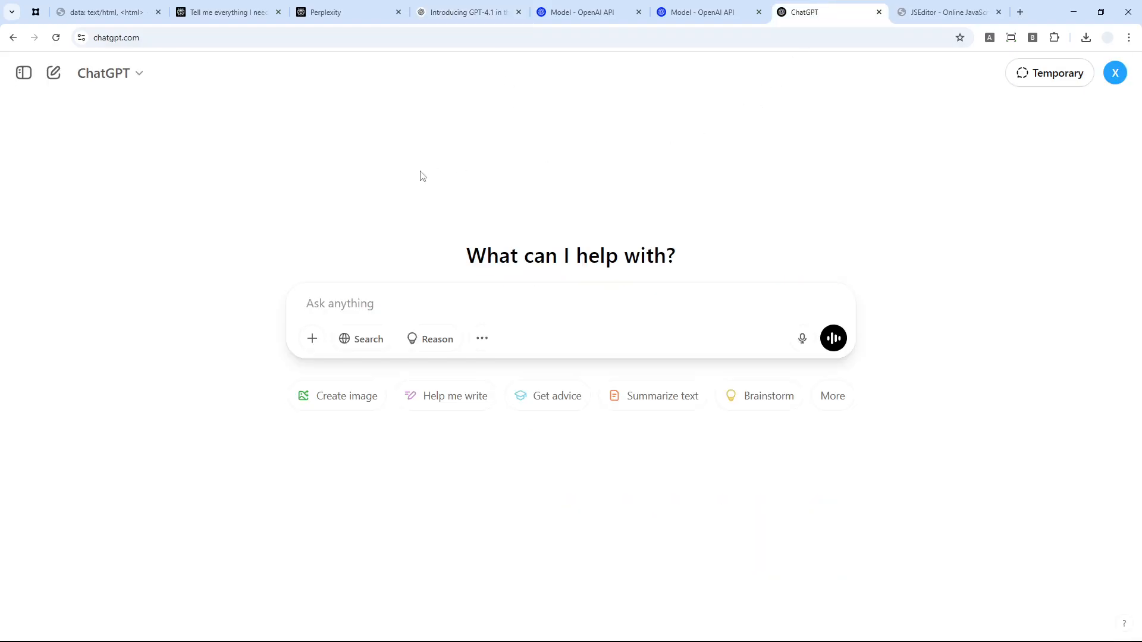
click(109, 73)
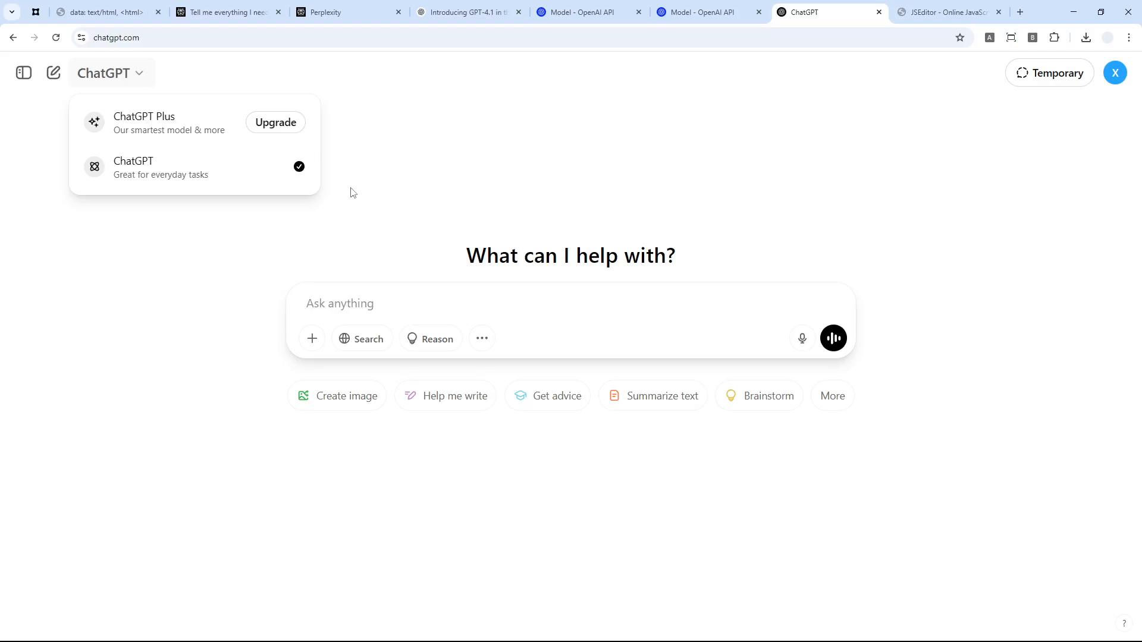
mouse_move(358, 52)
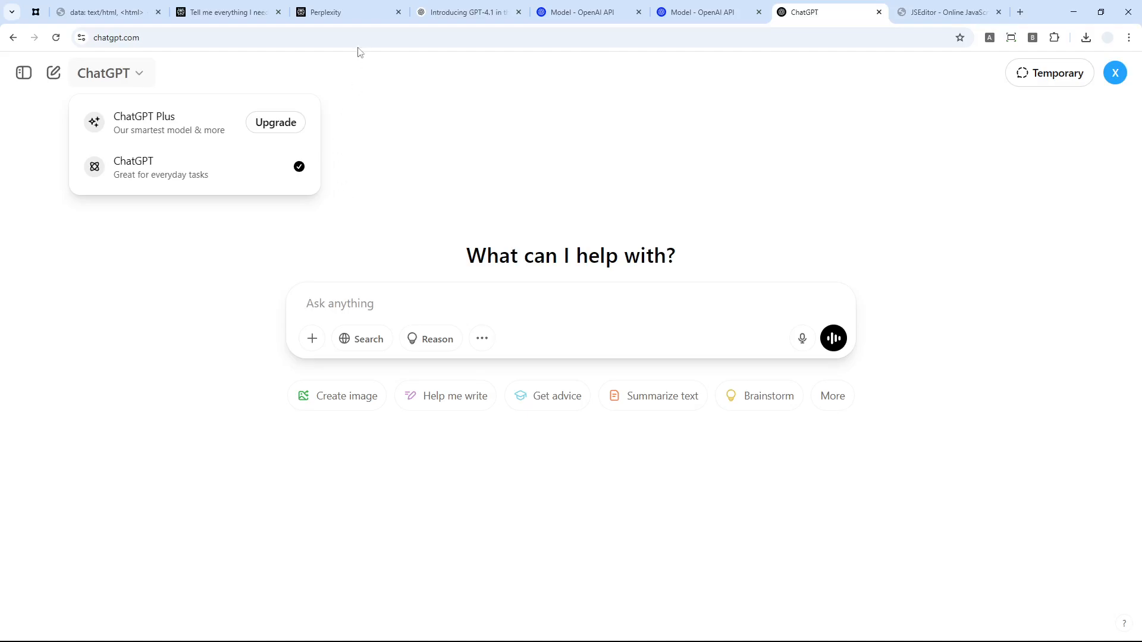
click(342, 12)
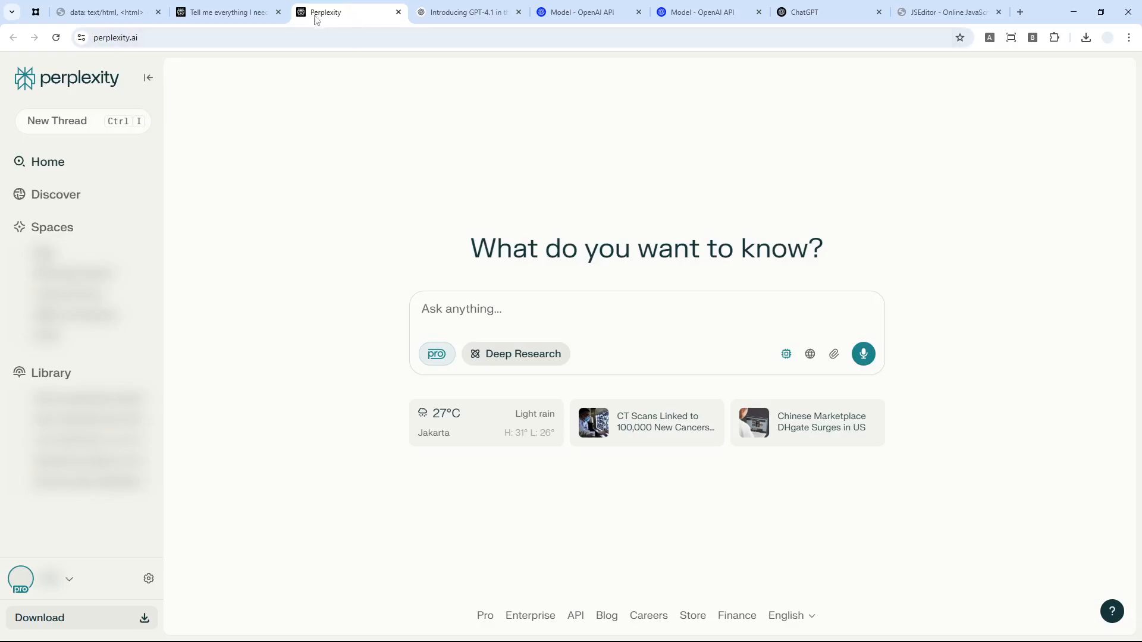
mouse_move(228, 12)
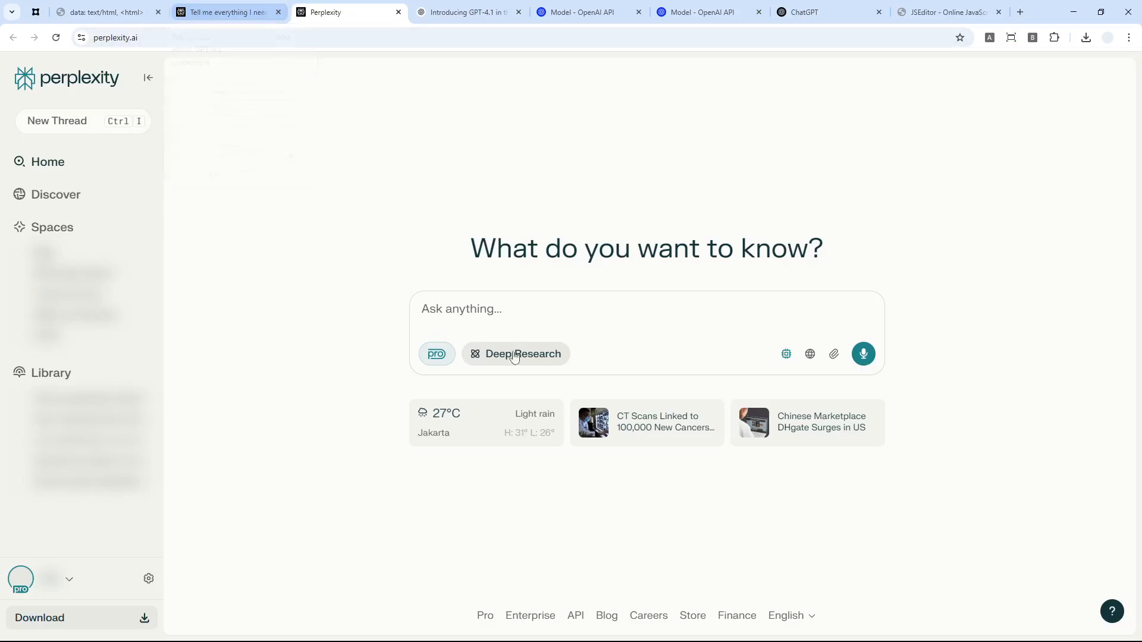
Select all text on the prompt notes page containing the 5 = 10 … 10 = ? riddle
click(102, 12)
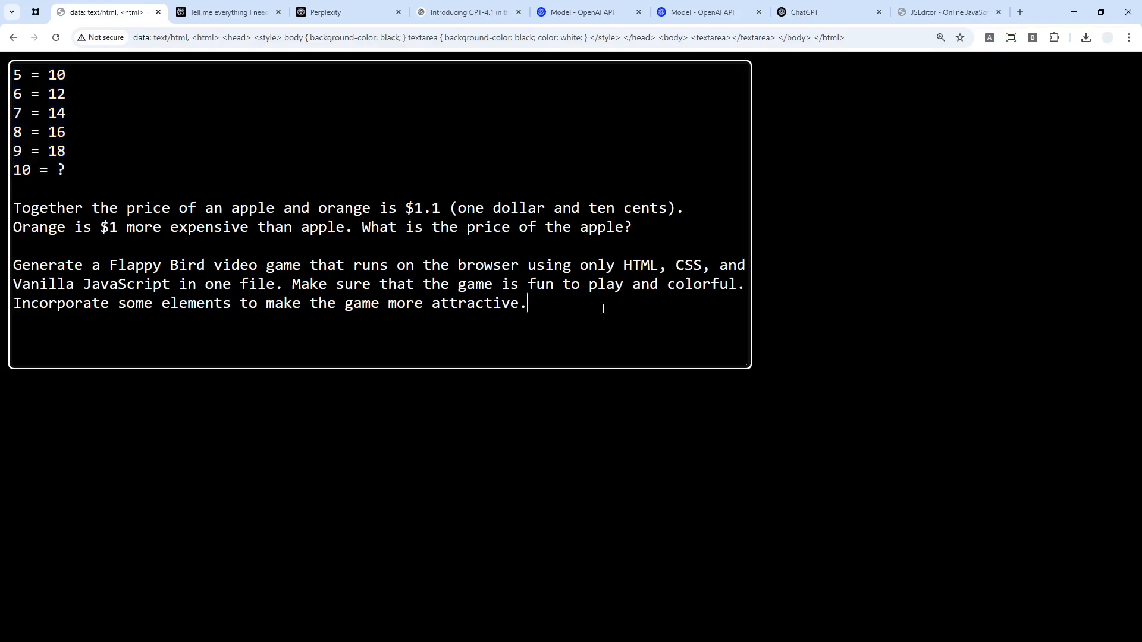
key(ctrl+a)
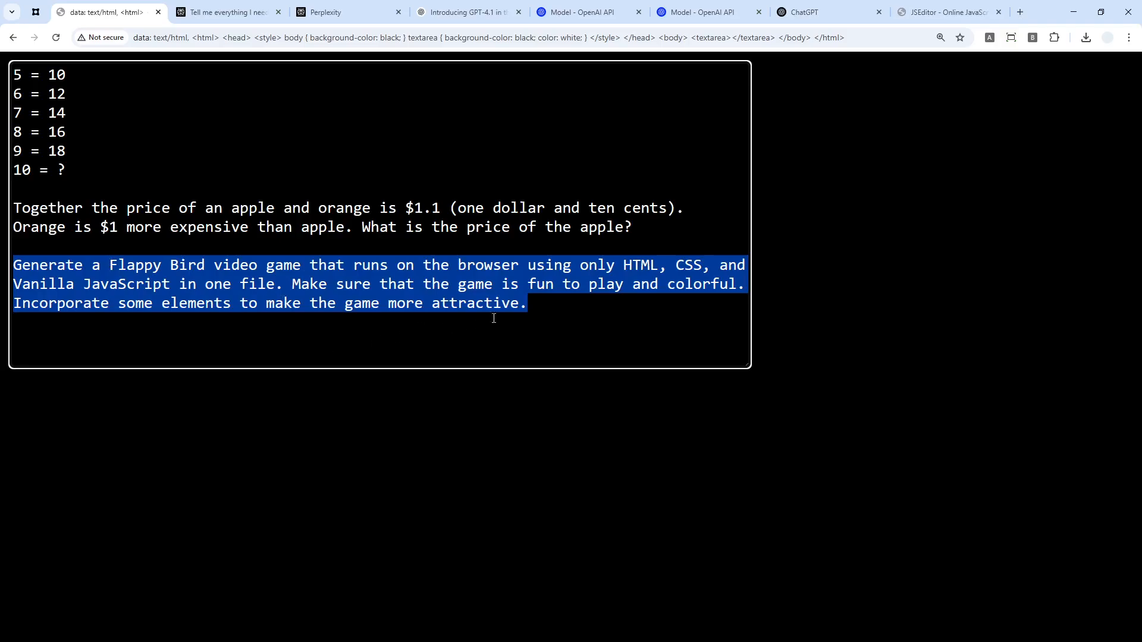
mouse_move(517, 322)
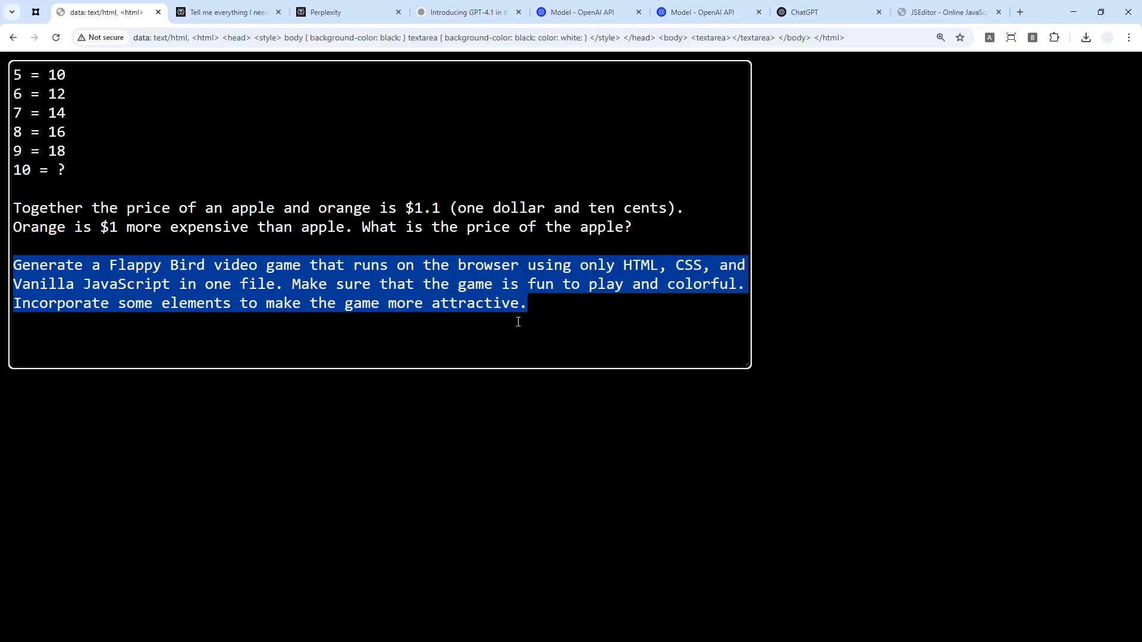
mouse_move(143, 179)
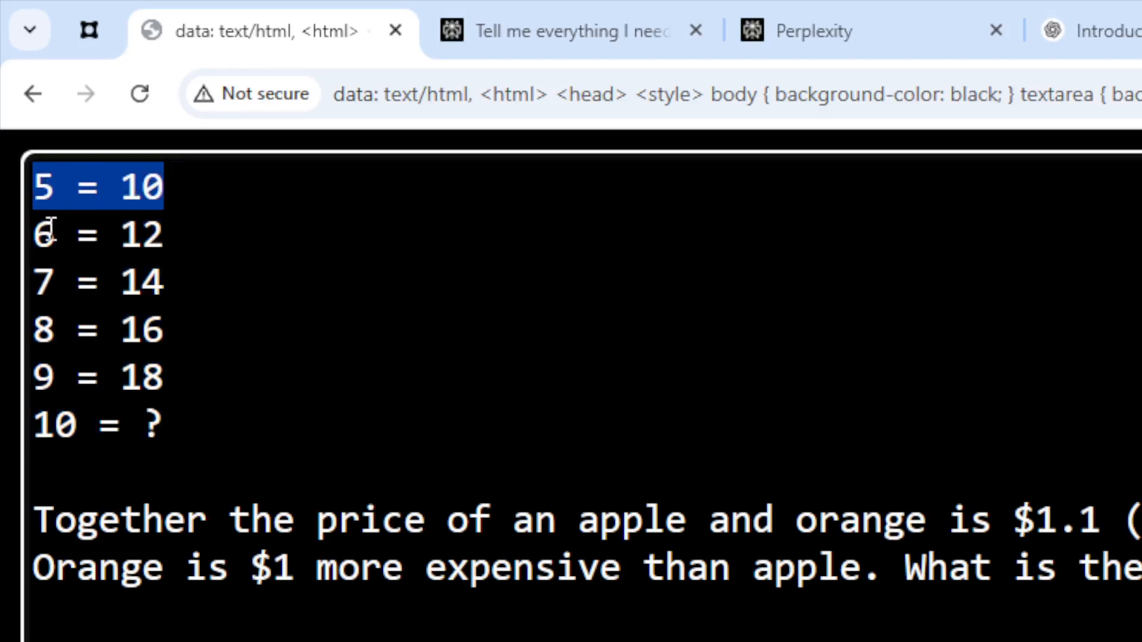
mouse_move(62, 332)
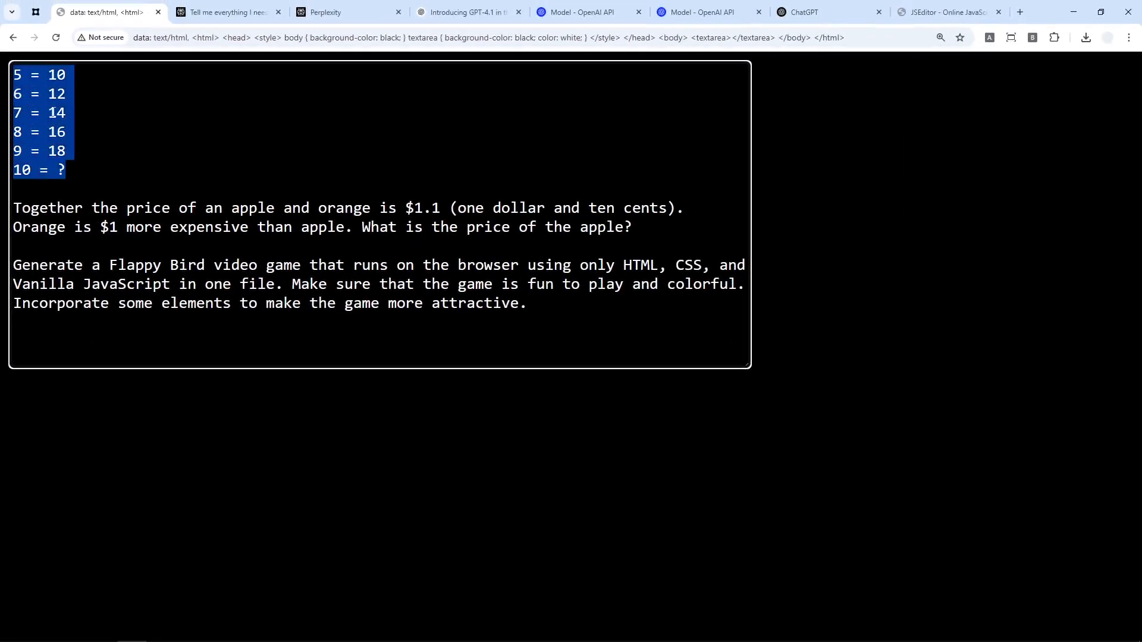
Paste the number-pattern riddle into Perplexity with GPT-4.1 kept as model, submit, and get 10 = 20
click(343, 12)
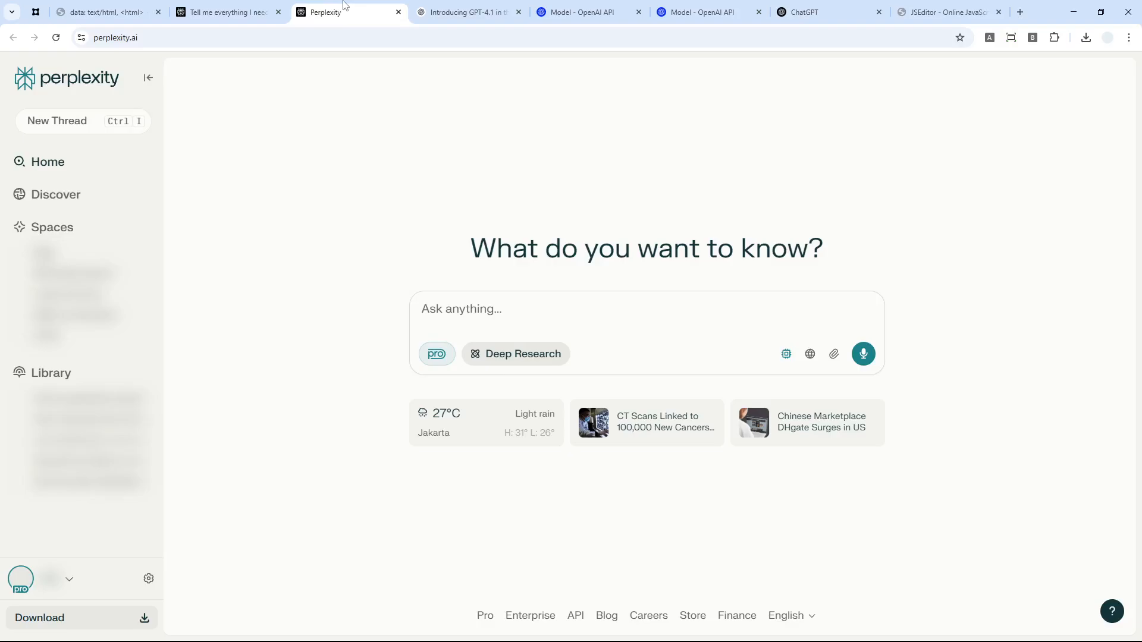
right_click(511, 309)
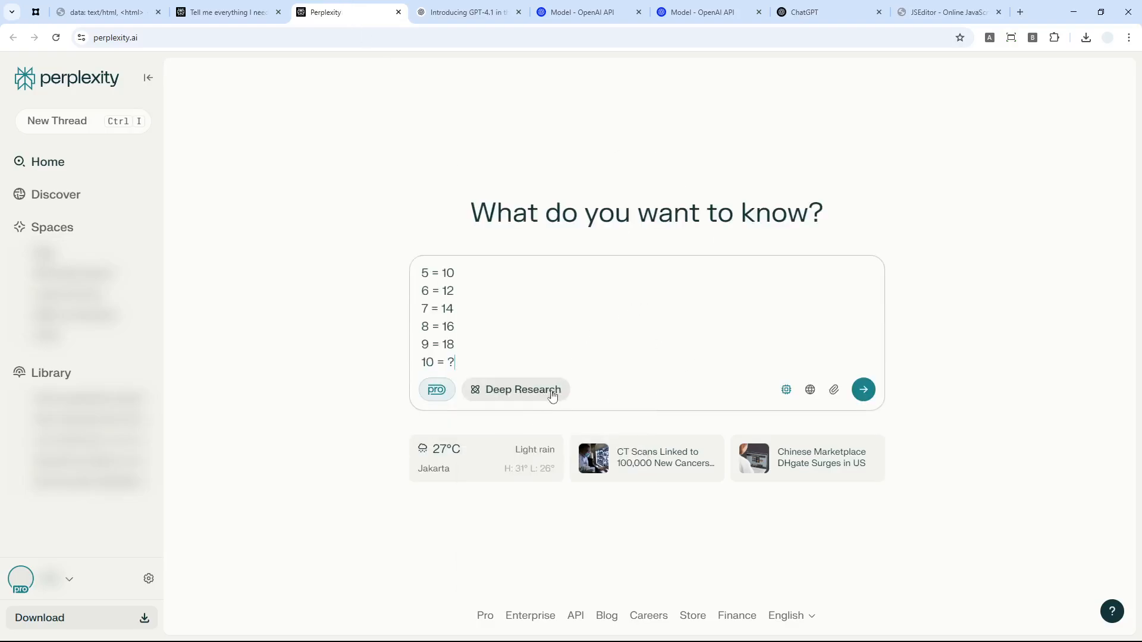
click(786, 390)
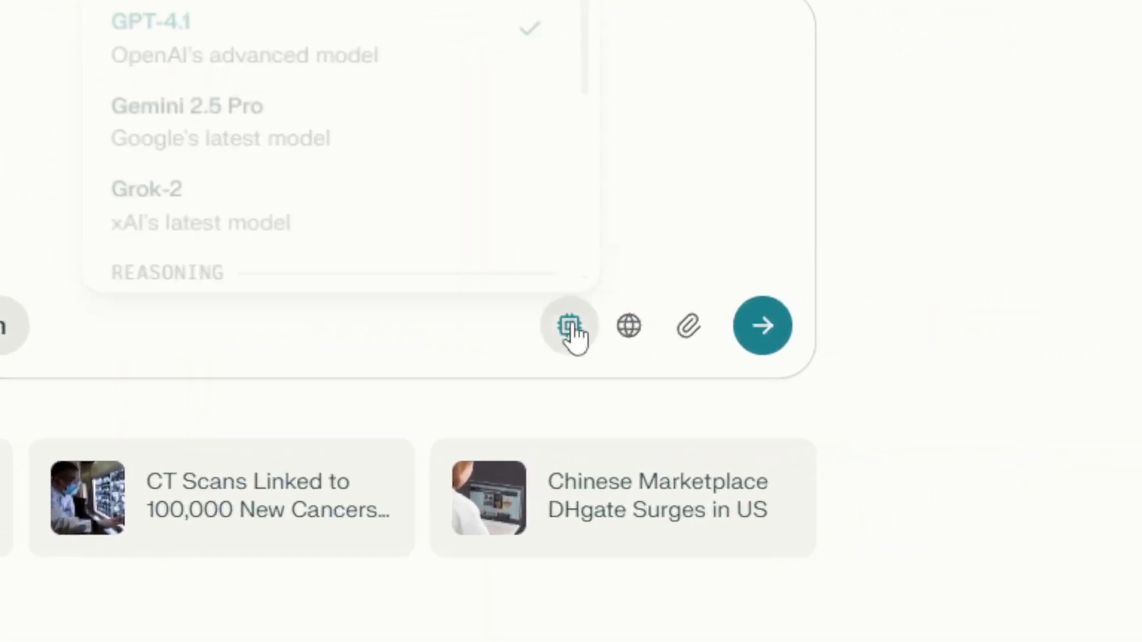
click(569, 326)
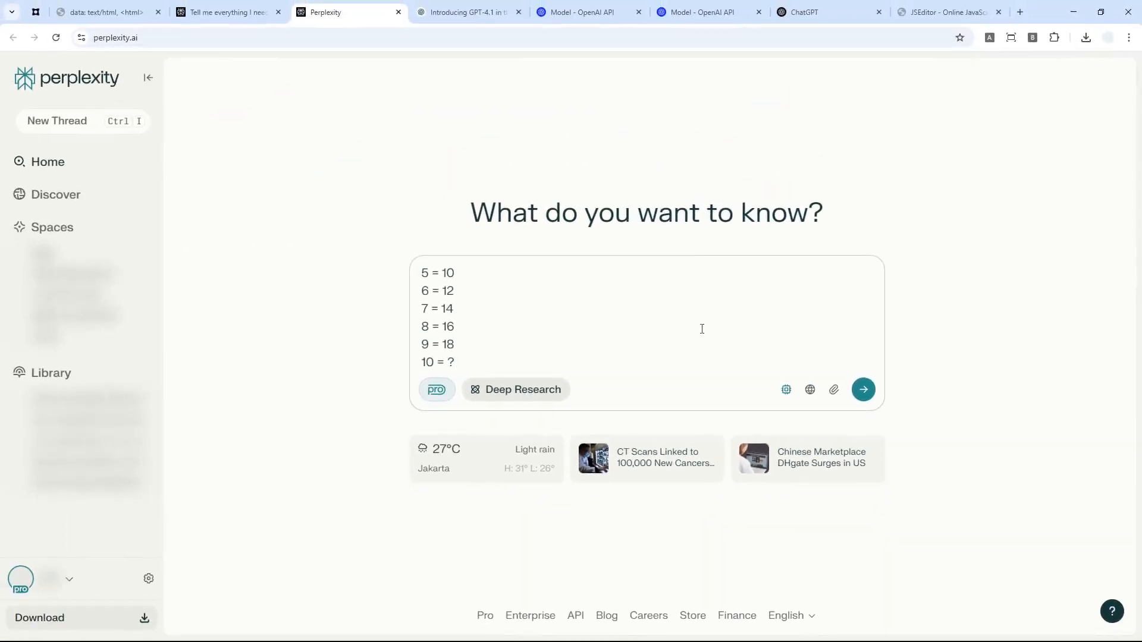
click(809, 390)
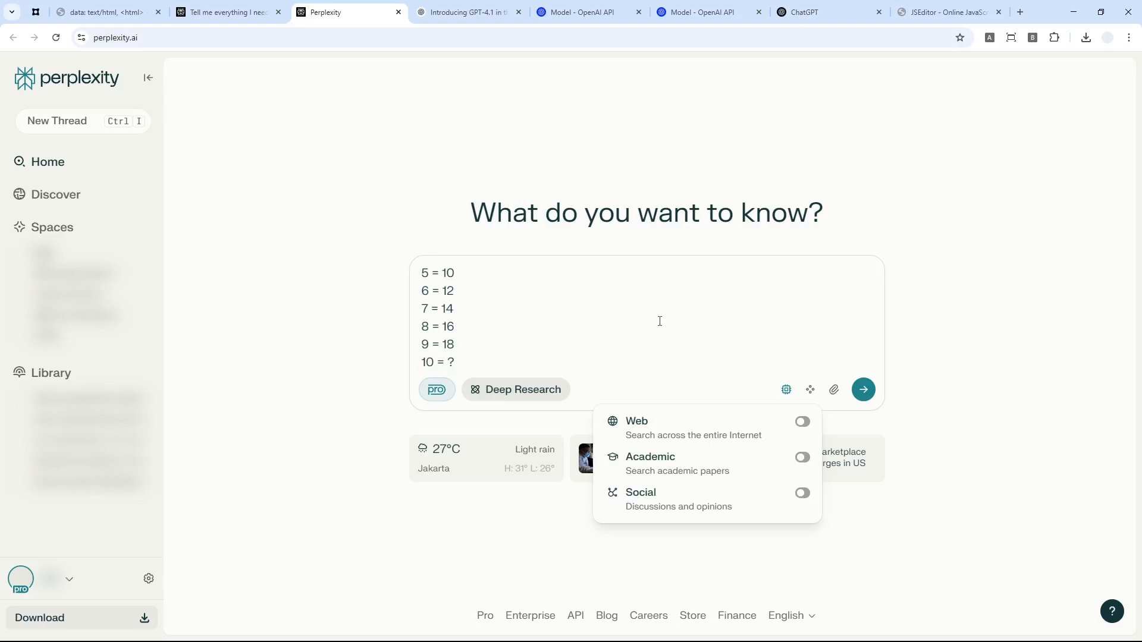
click(863, 390)
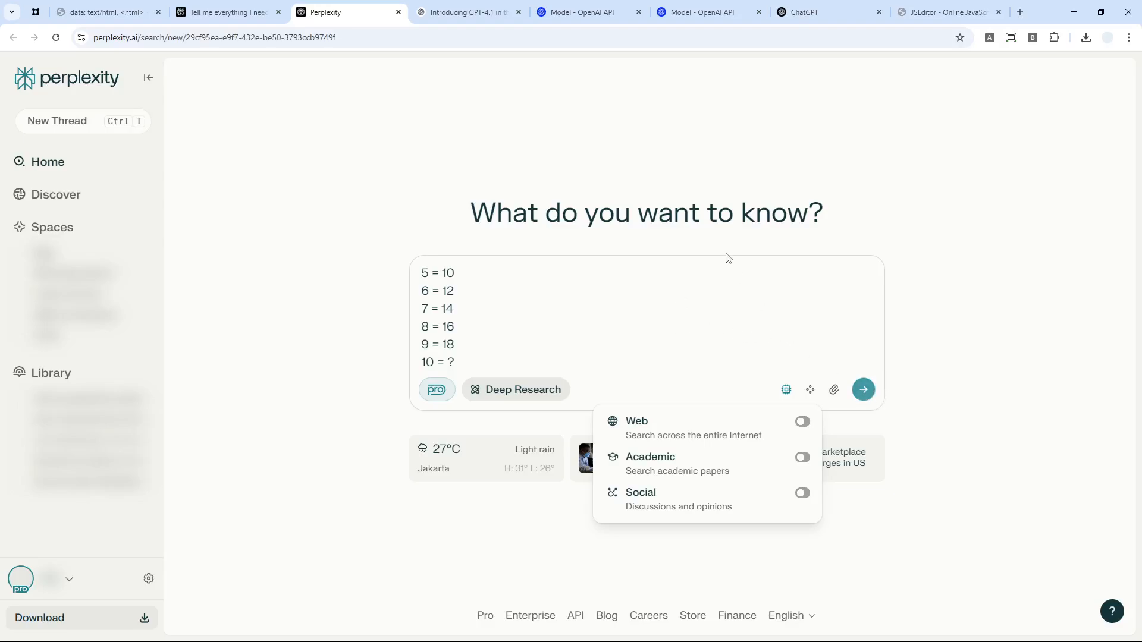
click(863, 389)
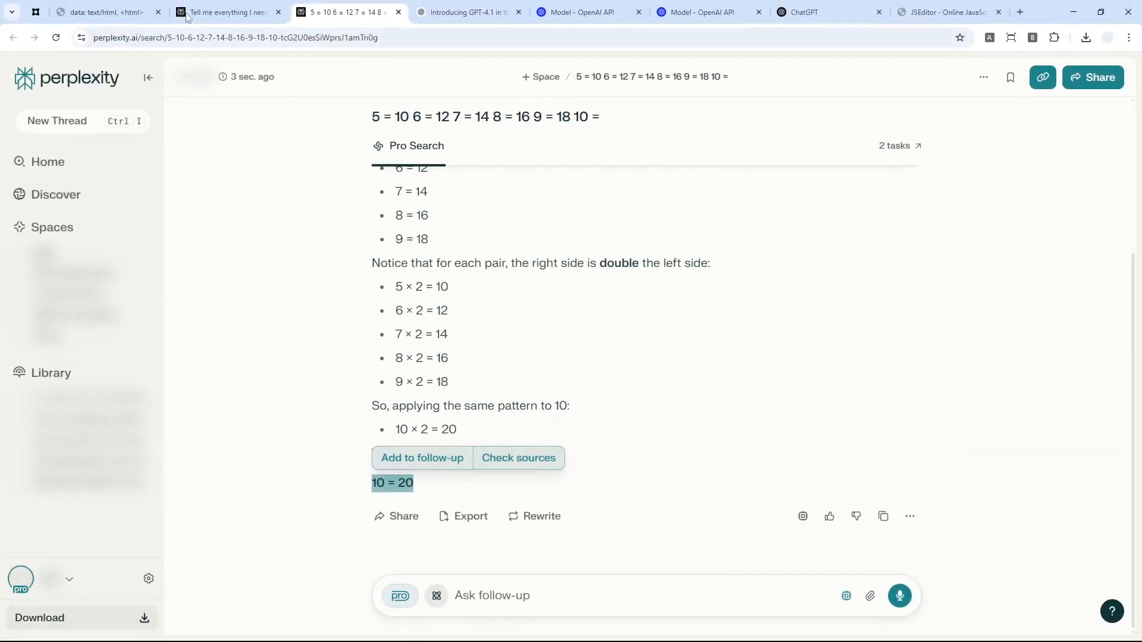
click(226, 12)
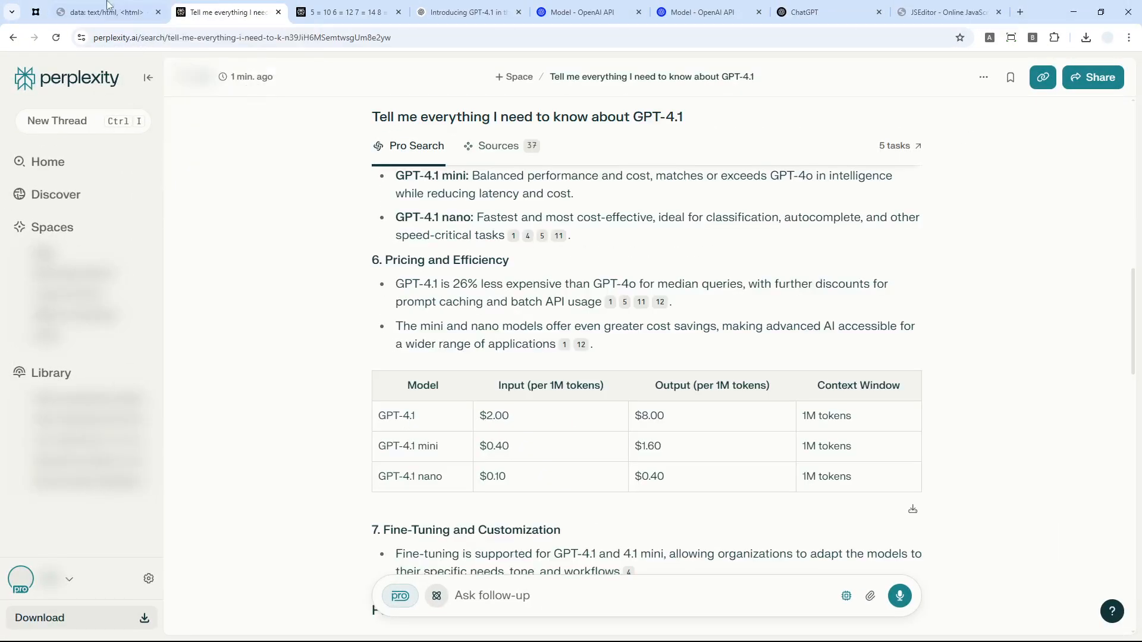
Select the whole apple-and-orange price riddle on the prompt notes page
click(103, 12)
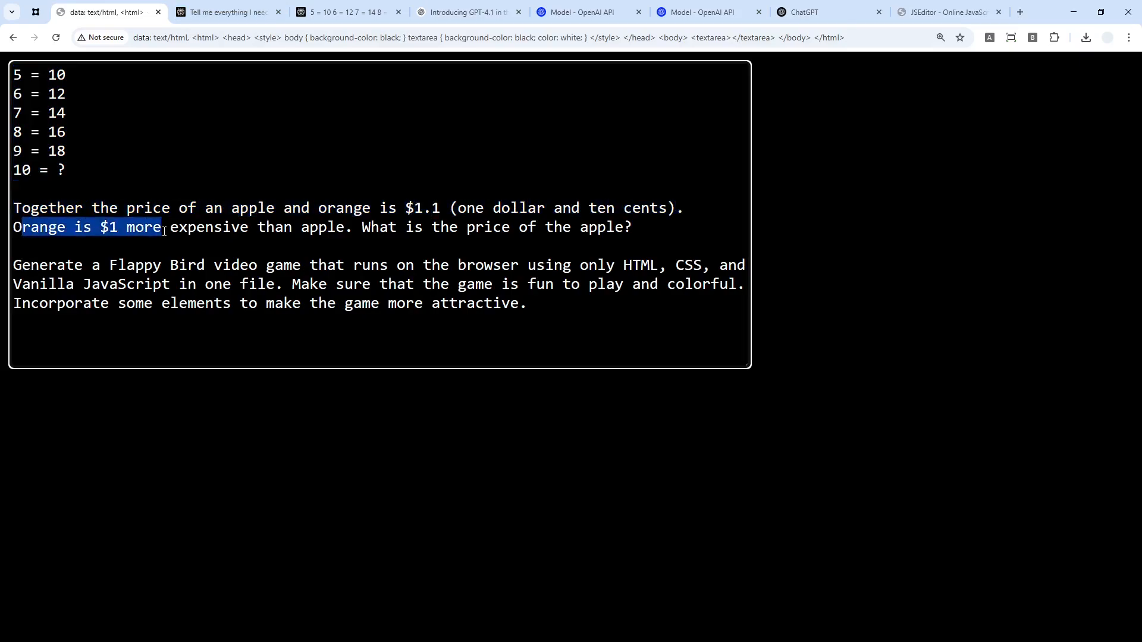
drag(161, 226, 418, 226)
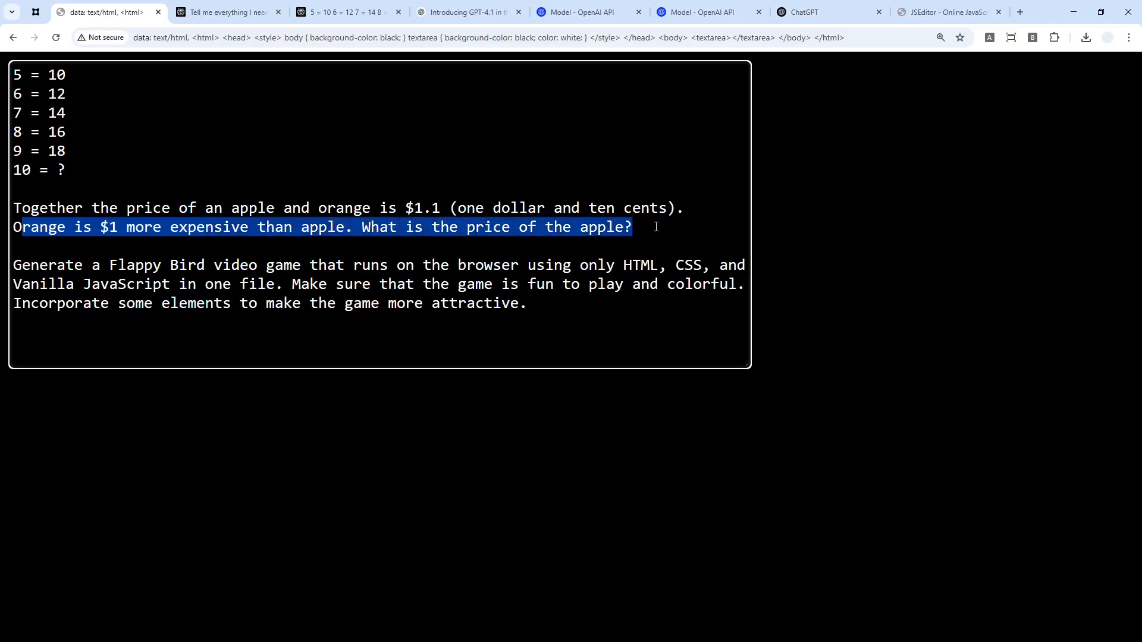
click(631, 226)
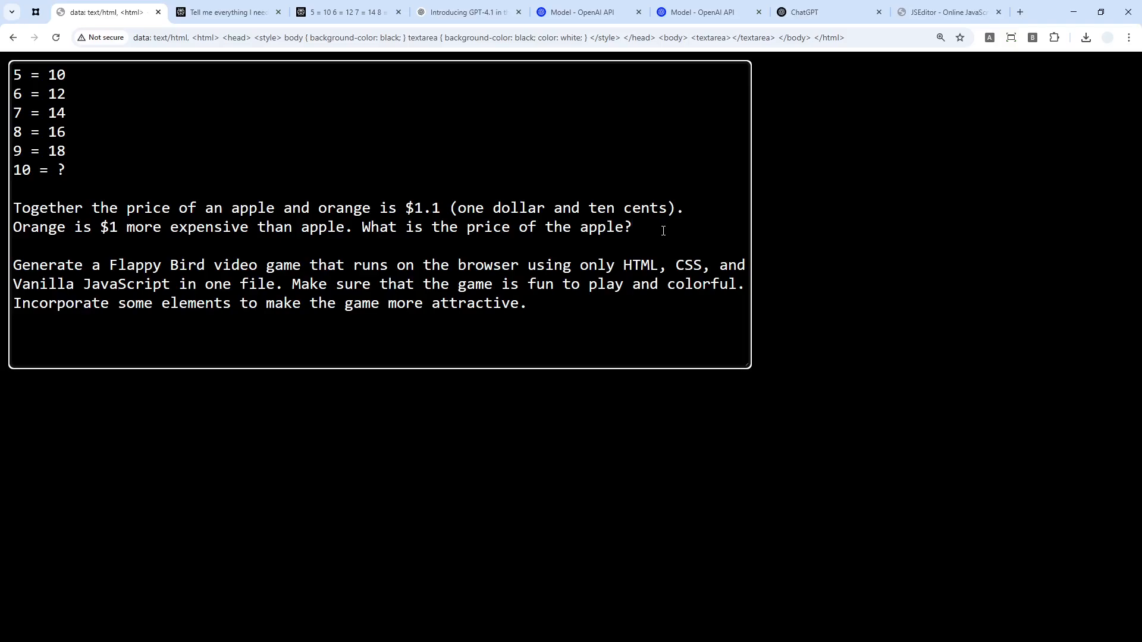
drag(13, 207, 632, 226)
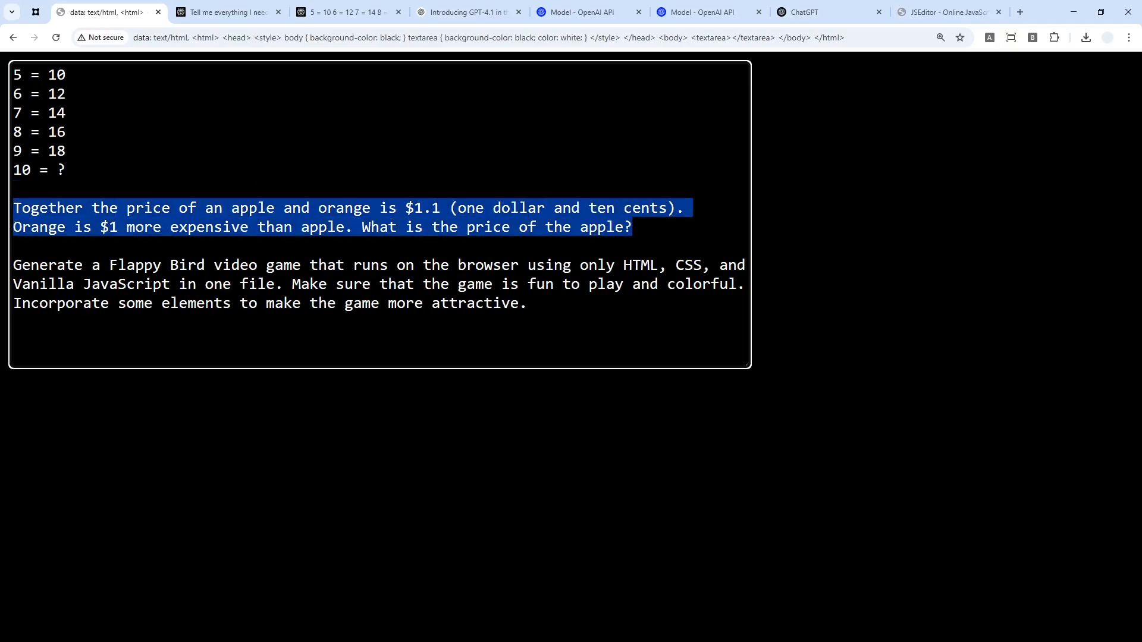
Send the apple-and-orange riddle as a Perplexity follow-up and get the apple at $0.05
click(349, 12)
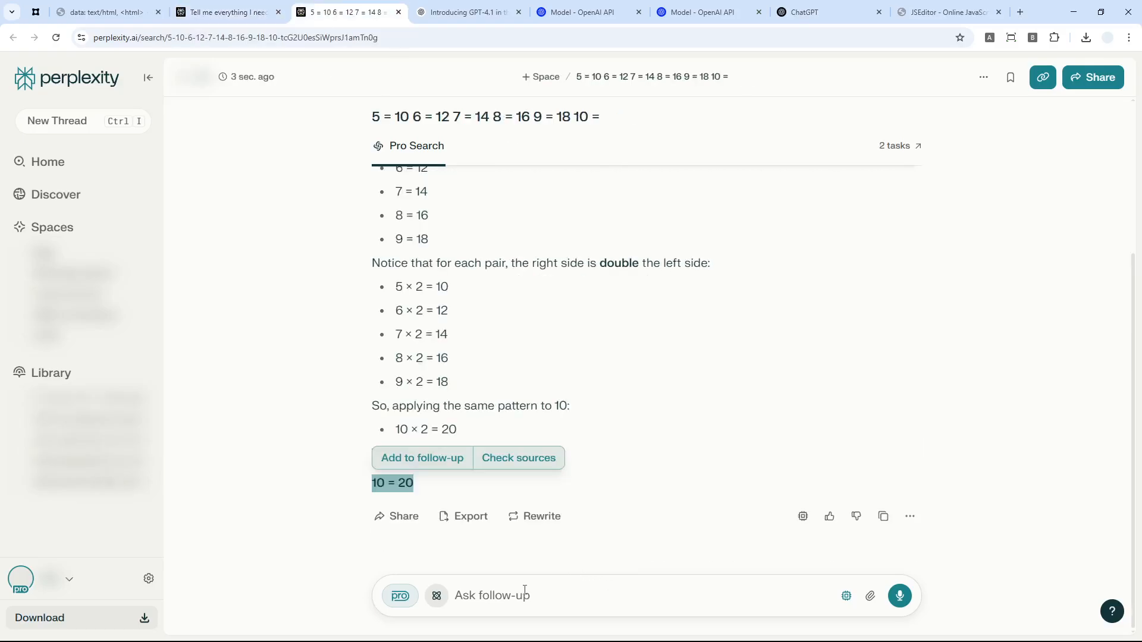
text(Together the price of an apple and orange is $1.1 (one dollar and ten cents). Orange is $1 more expensive than apple. What is the price of the apple?)
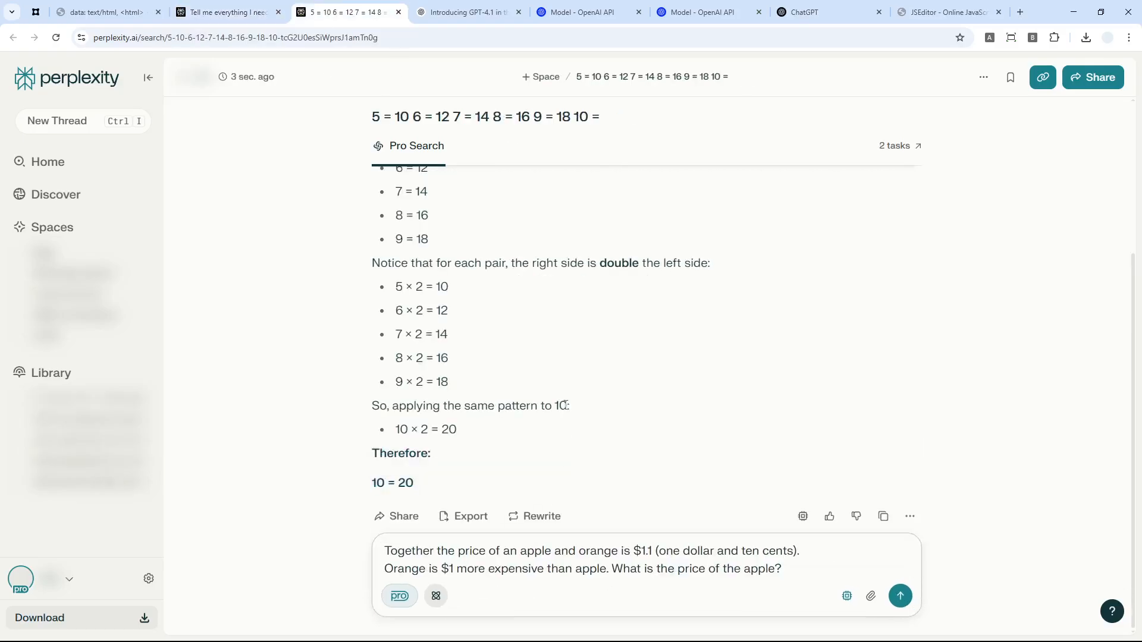
click(899, 595)
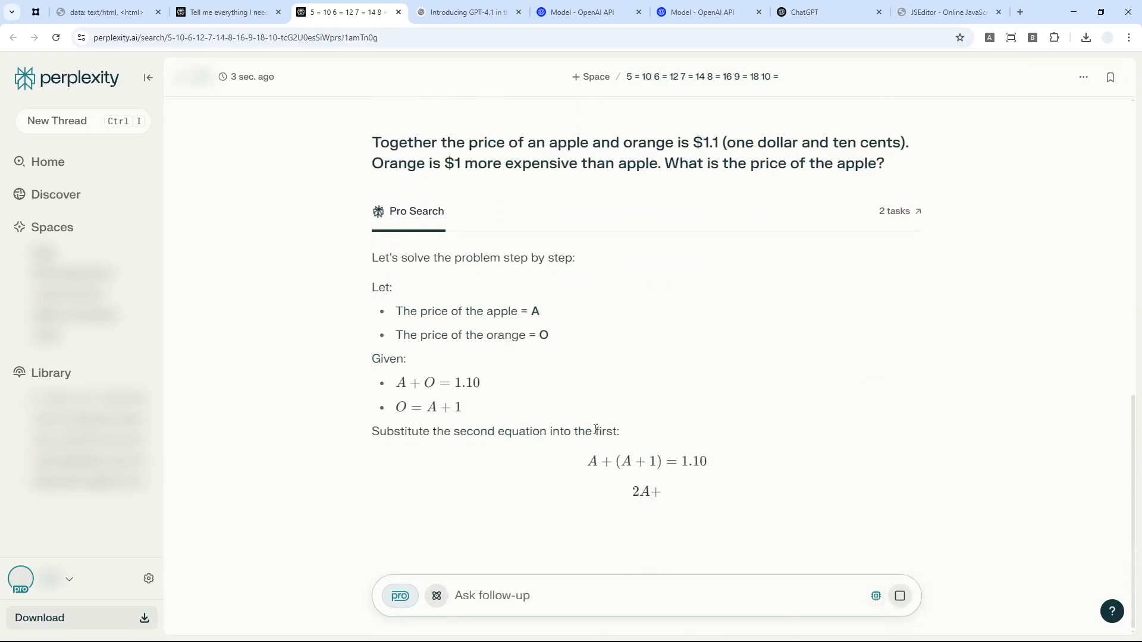
scroll(down, 3)
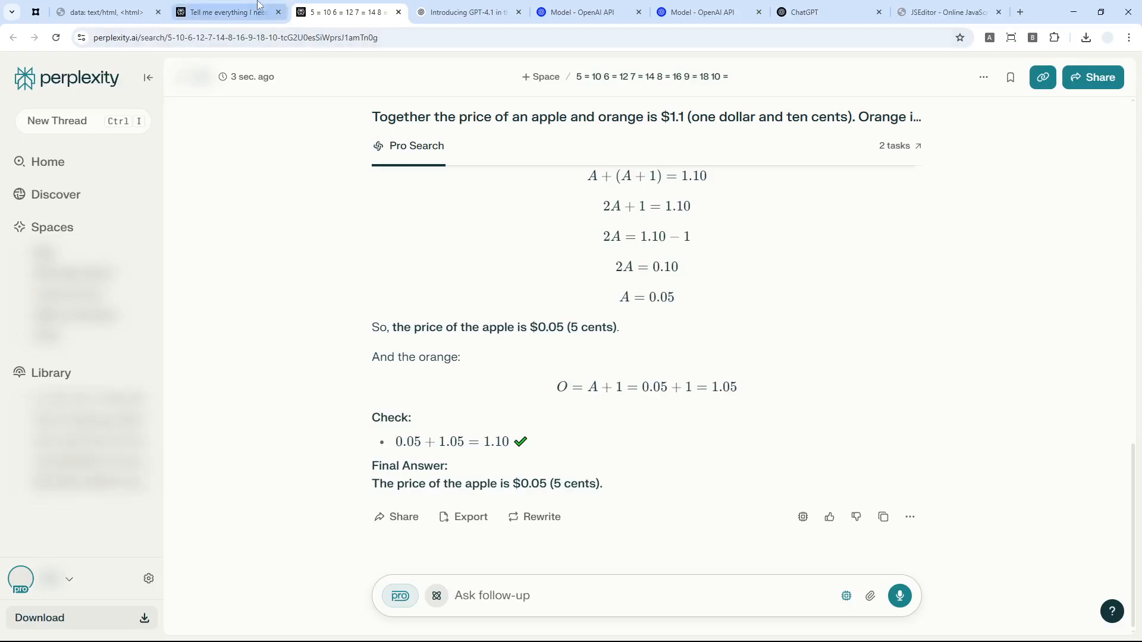
click(102, 11)
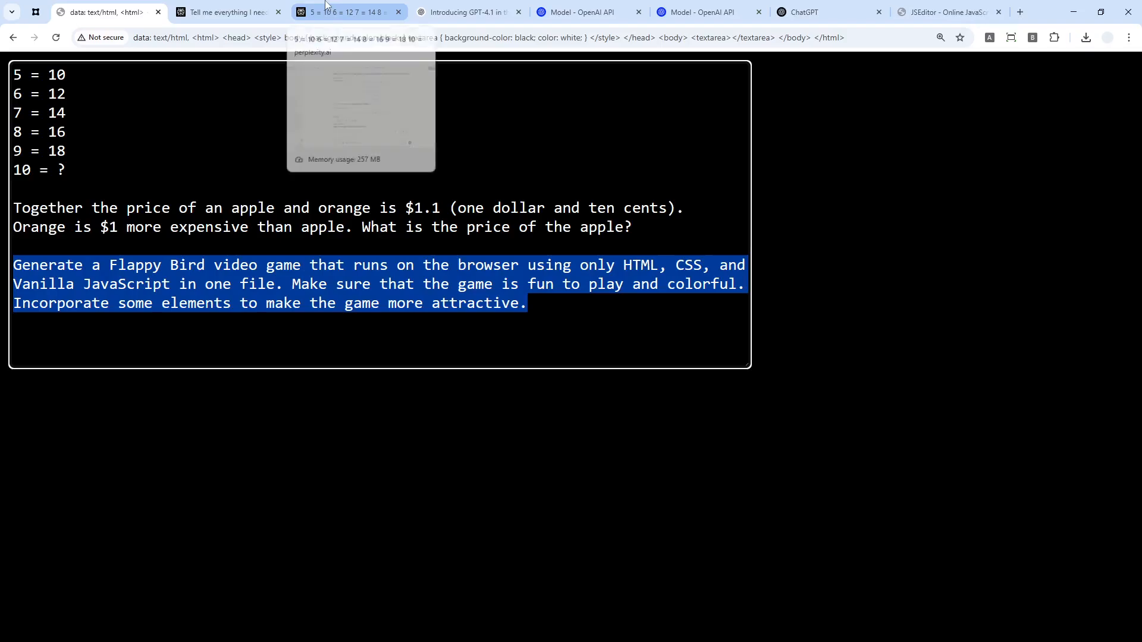
Send the Flappy Bird game request and read through the generated HTML, CSS and JavaScript as it streams
click(343, 12)
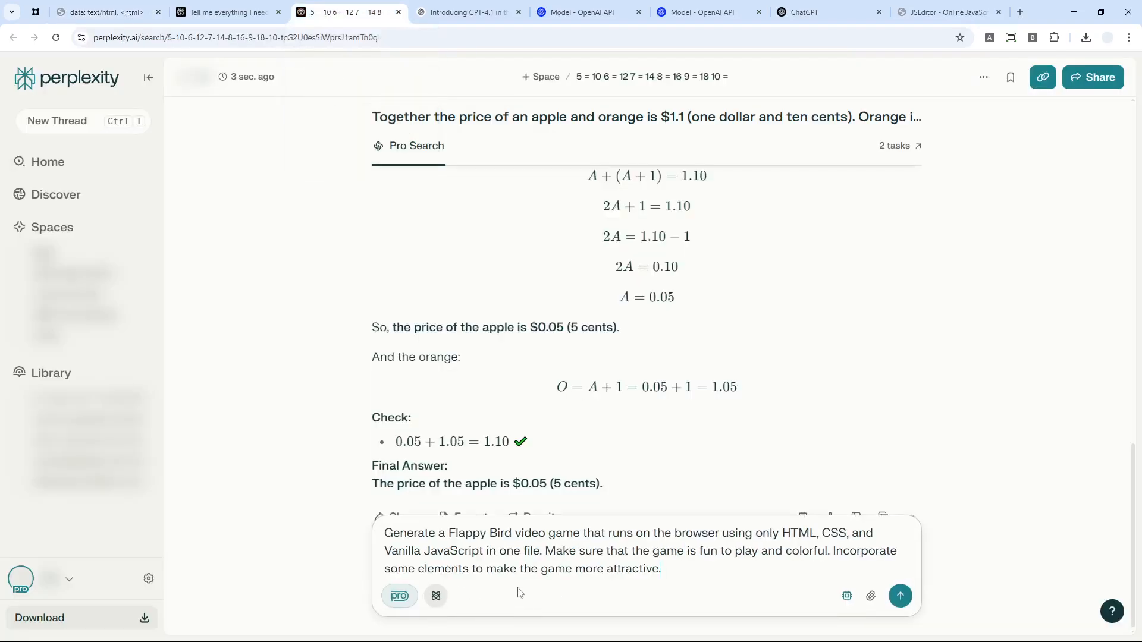
click(899, 596)
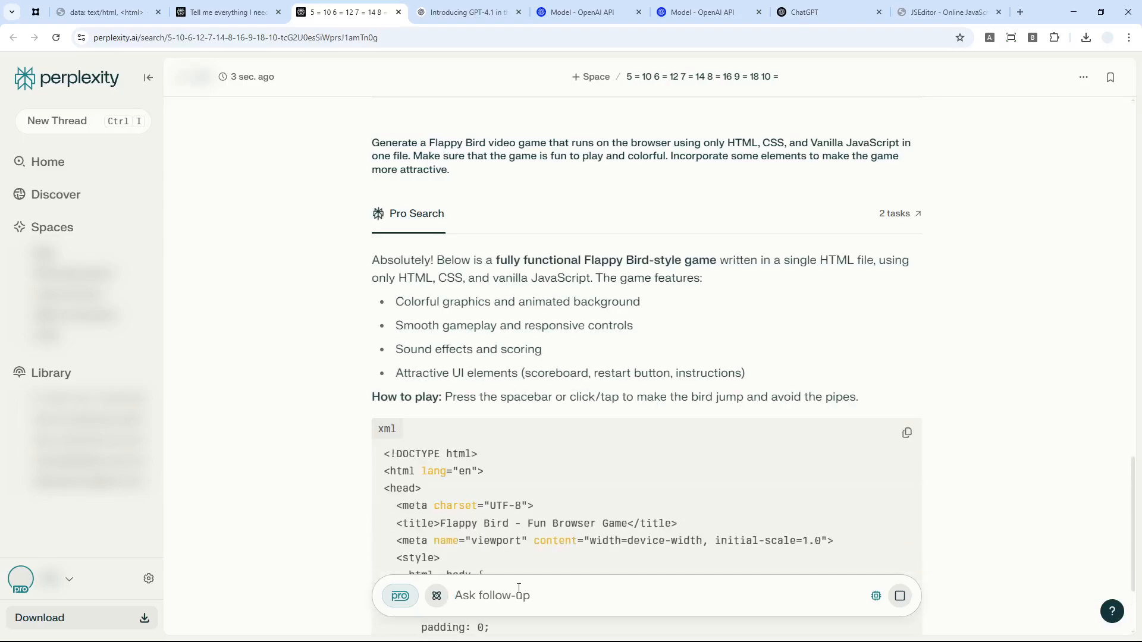
scroll(down, 3)
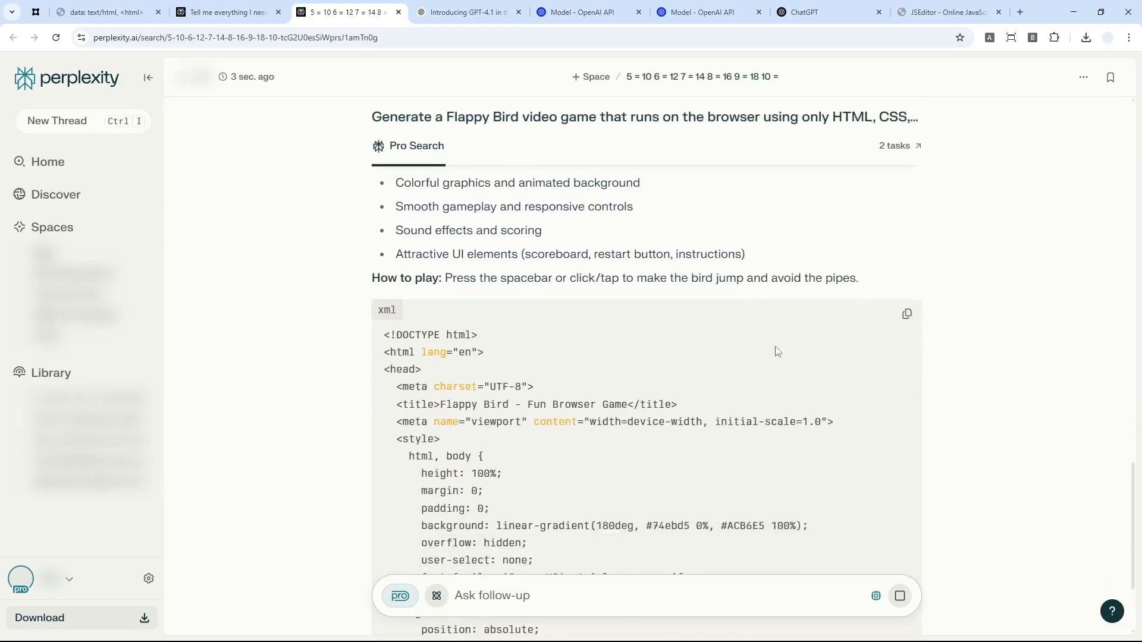
scroll(down, 3)
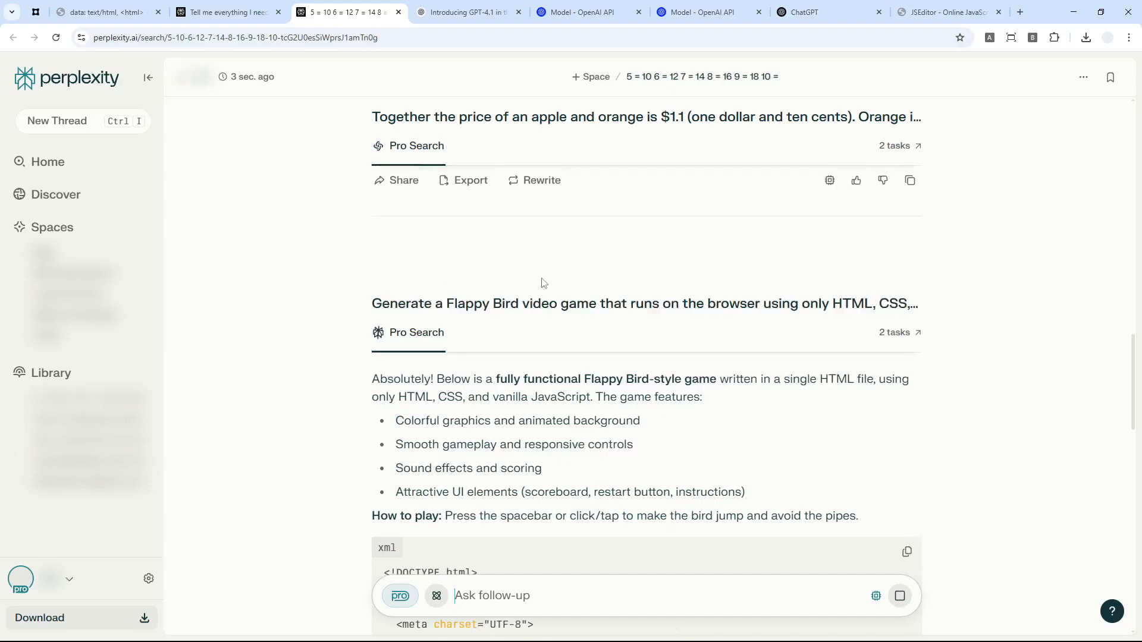
scroll(down, 3)
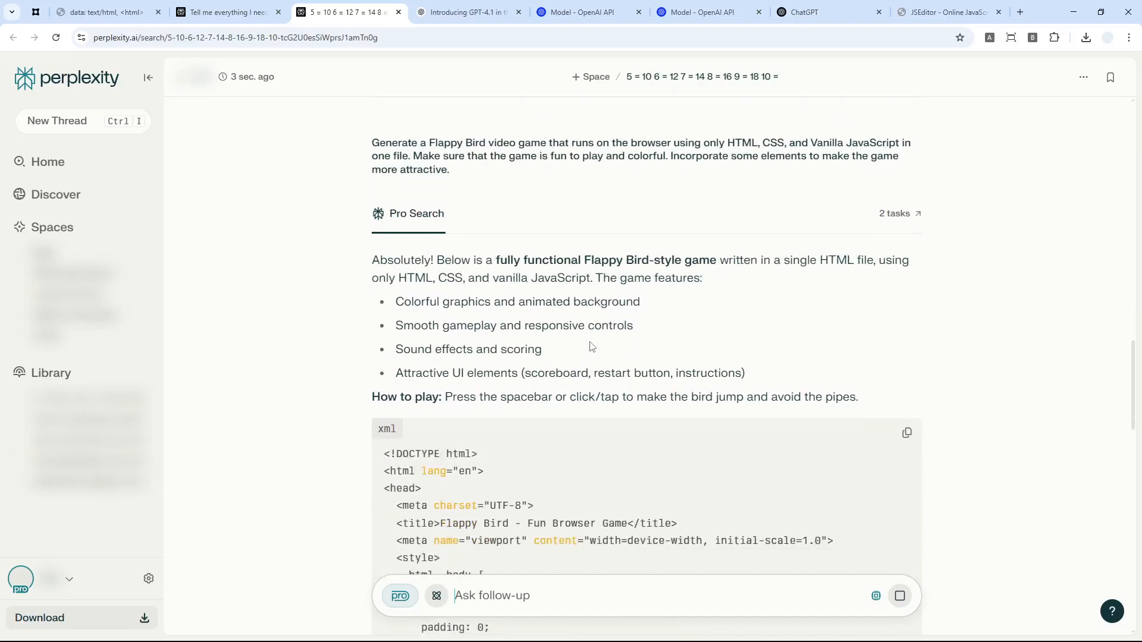
mouse_move(372, 288)
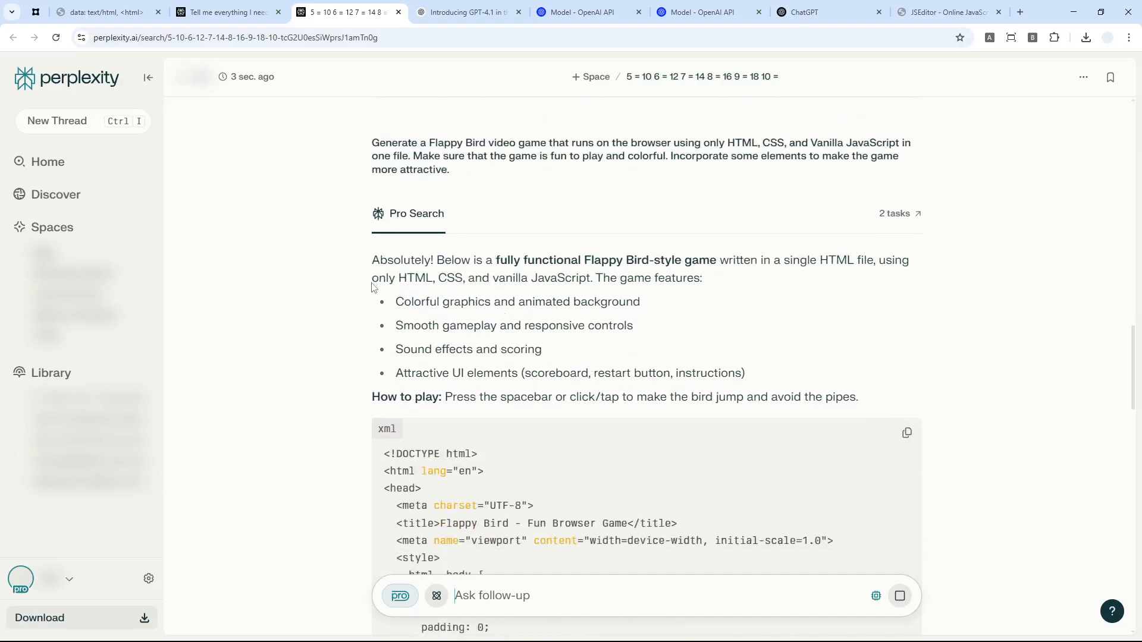
scroll(down, 3)
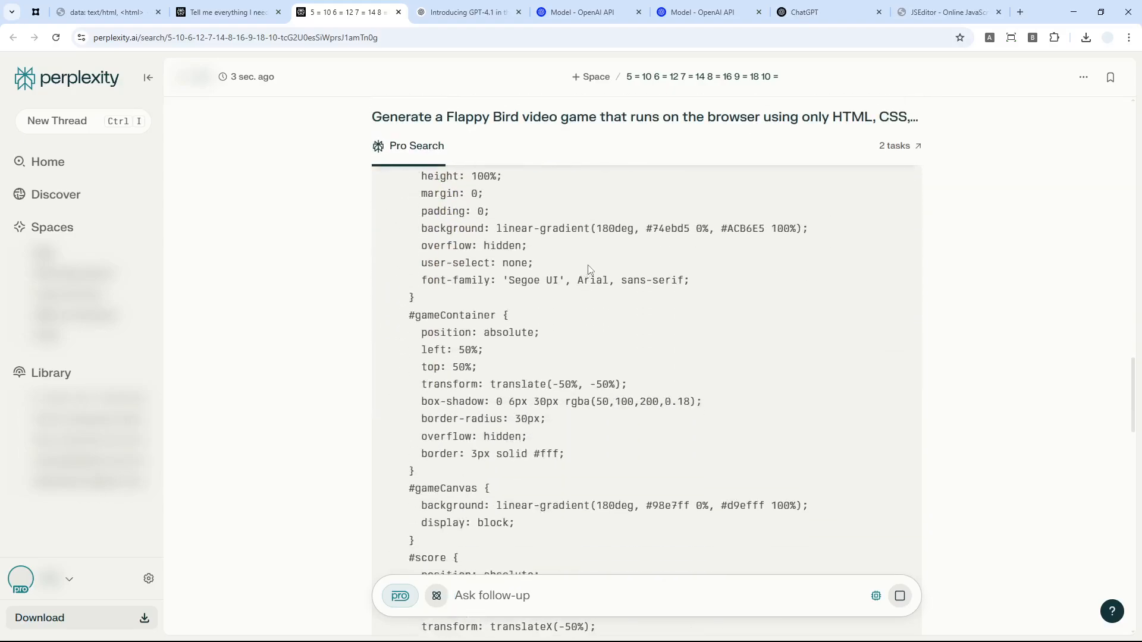
scroll(down, 3)
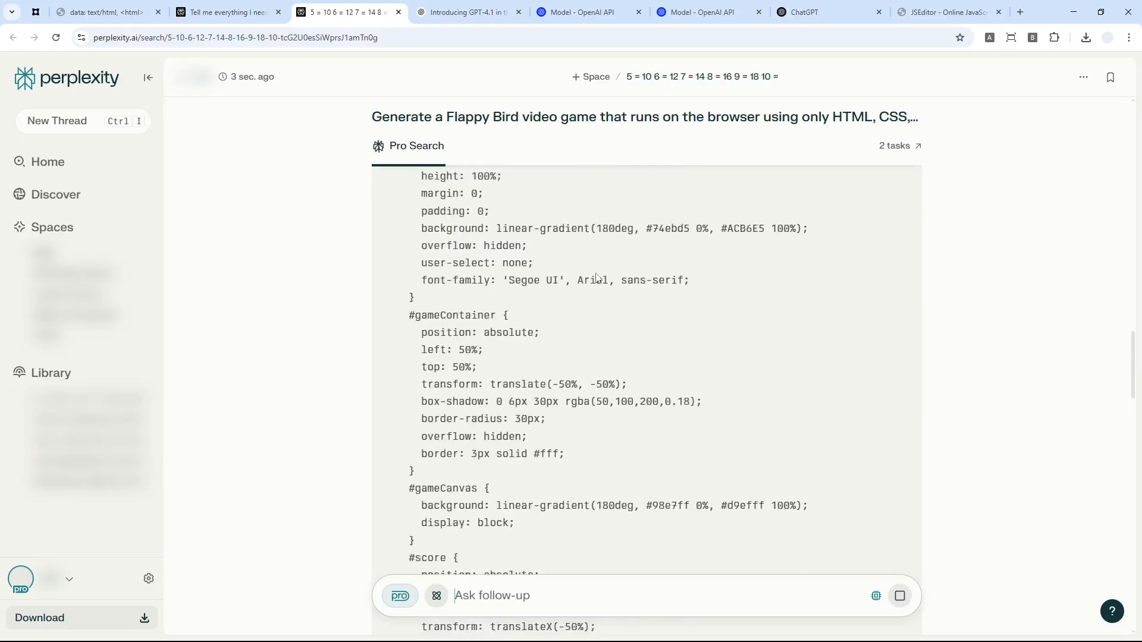
mouse_move(614, 311)
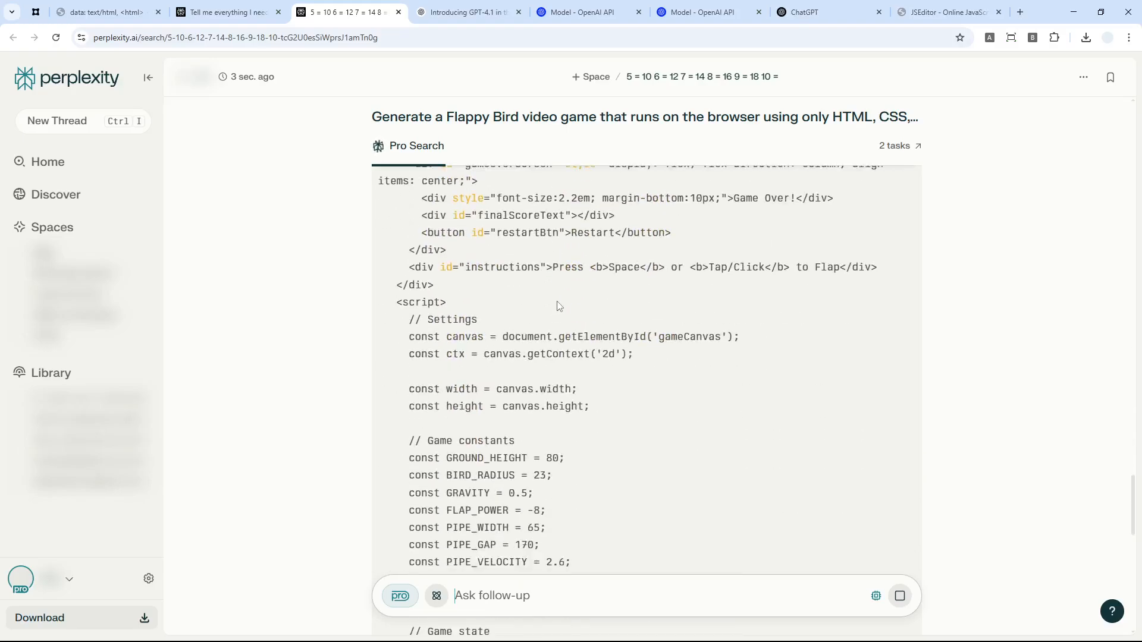
scroll(down, 3)
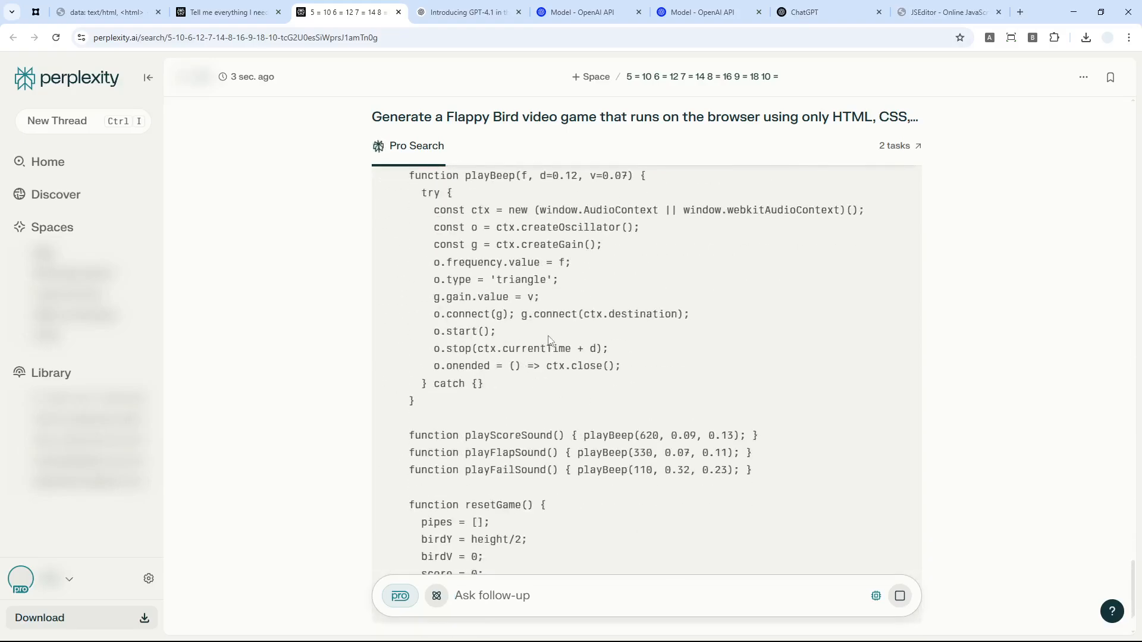
scroll(down, 3)
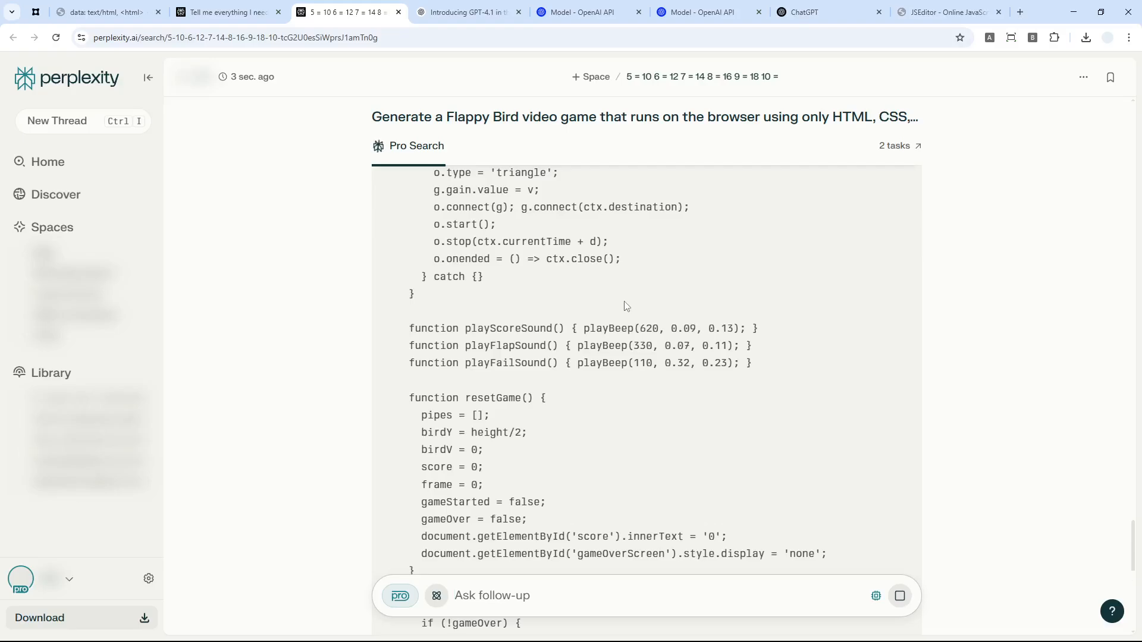
mouse_move(590, 316)
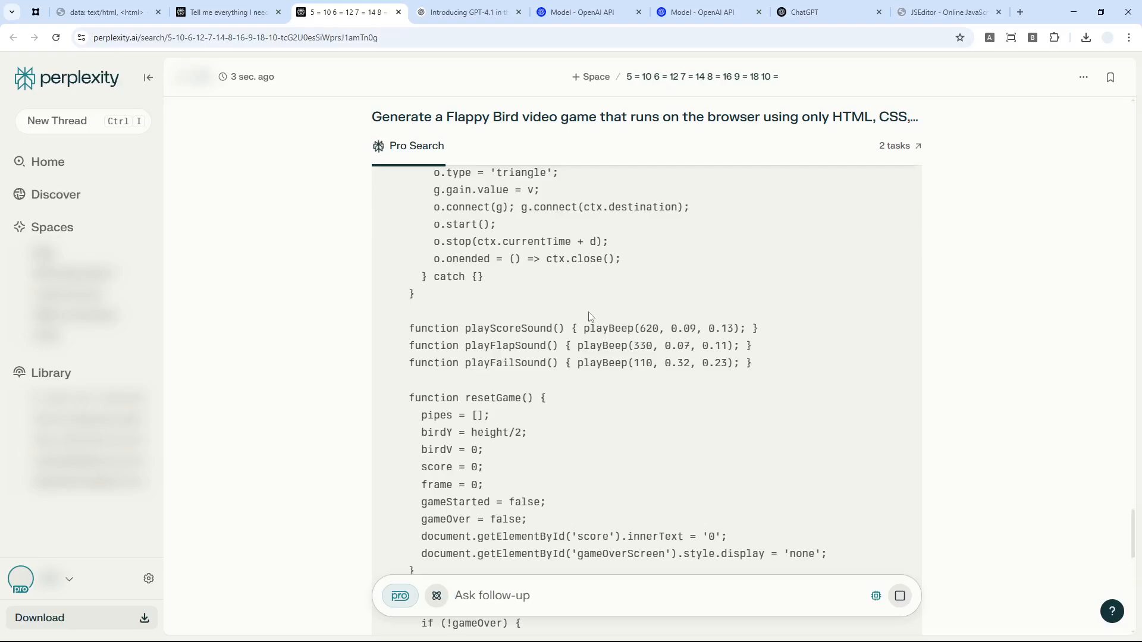
mouse_move(357, 361)
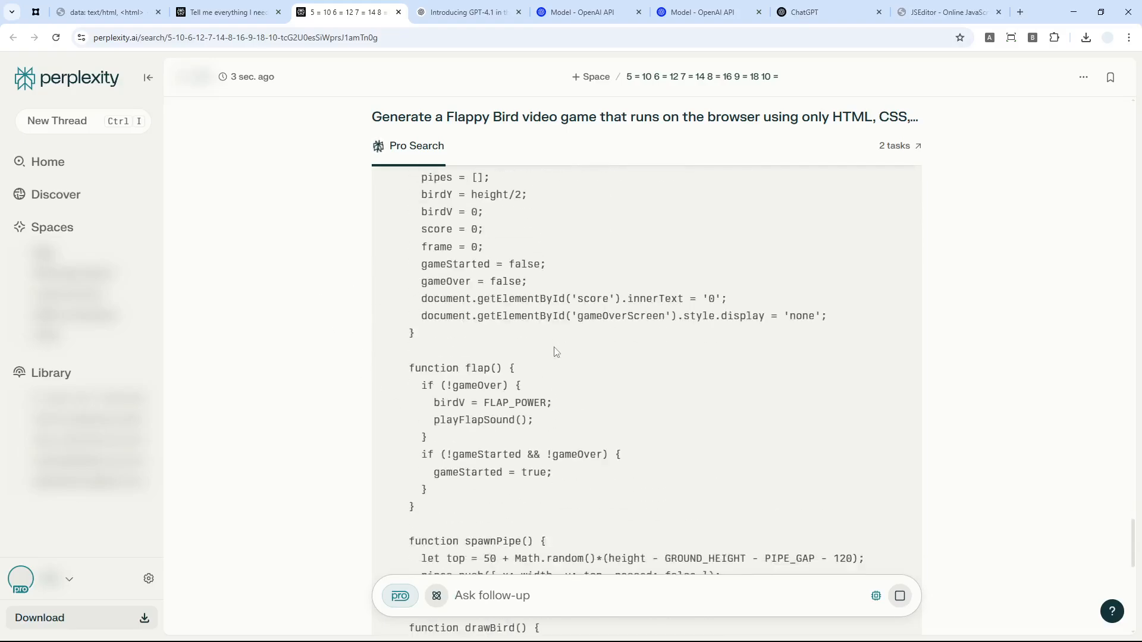
scroll(down, 3)
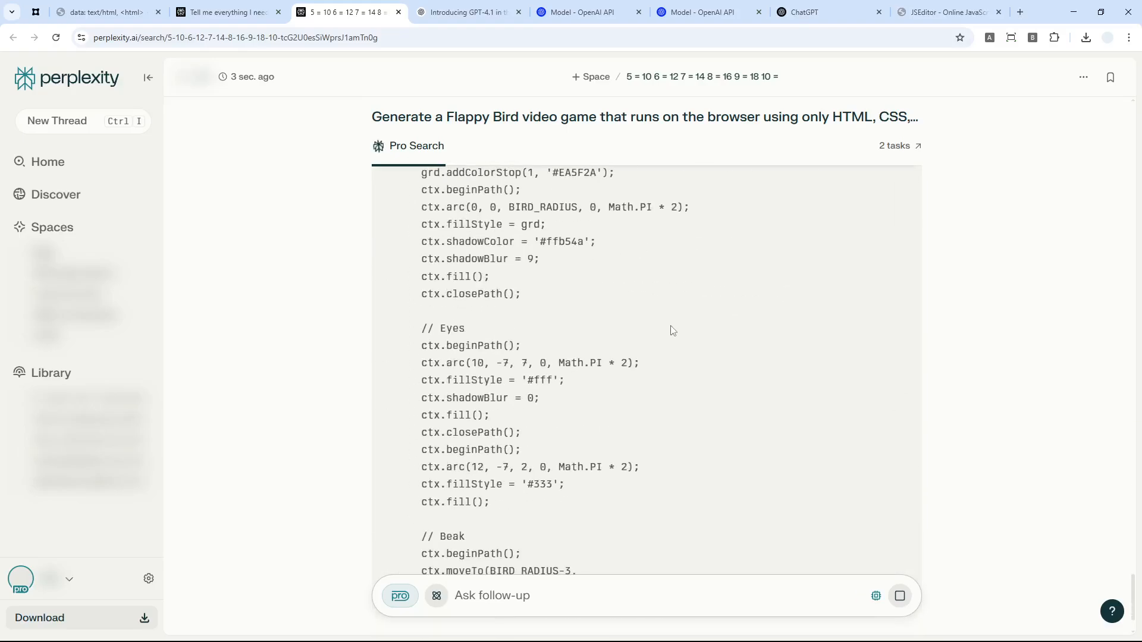
scroll(down, 3)
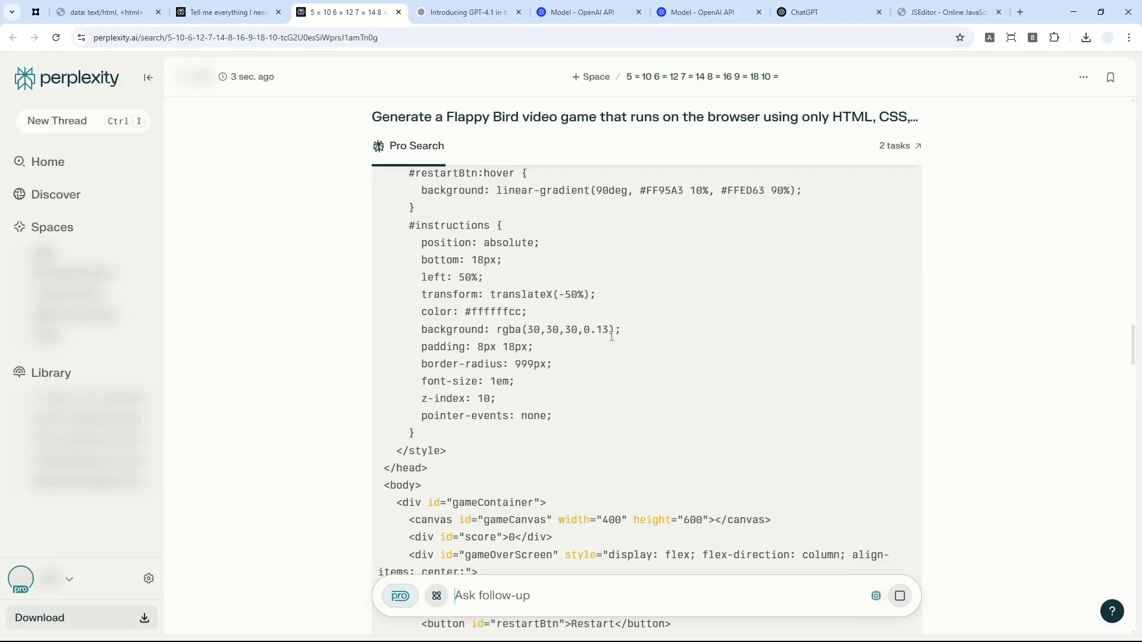
mouse_move(611, 339)
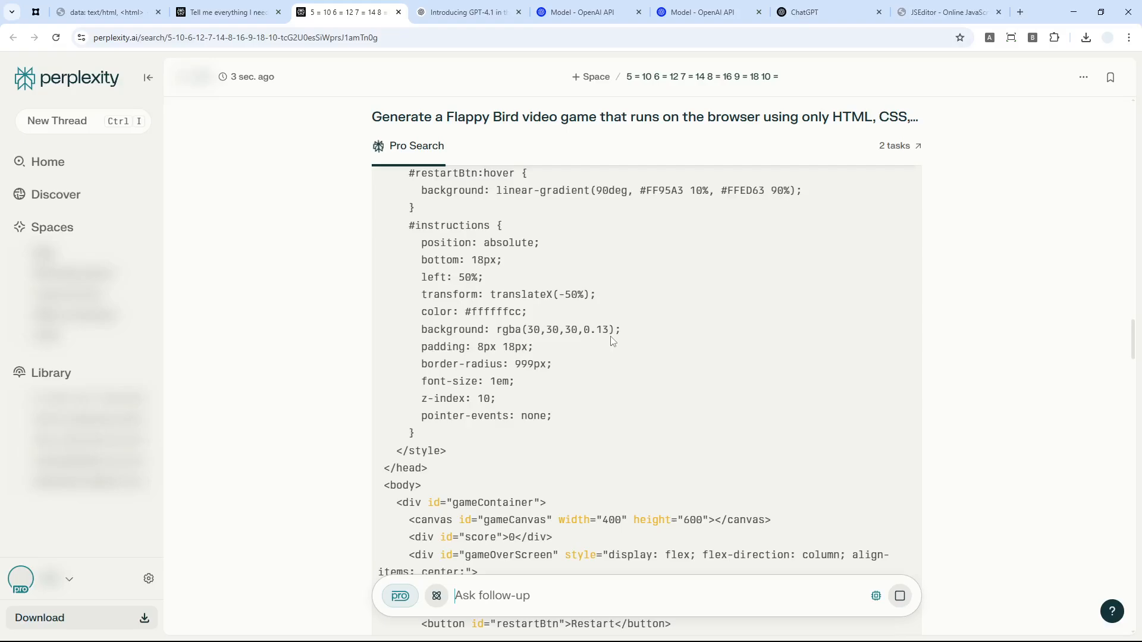
mouse_move(636, 337)
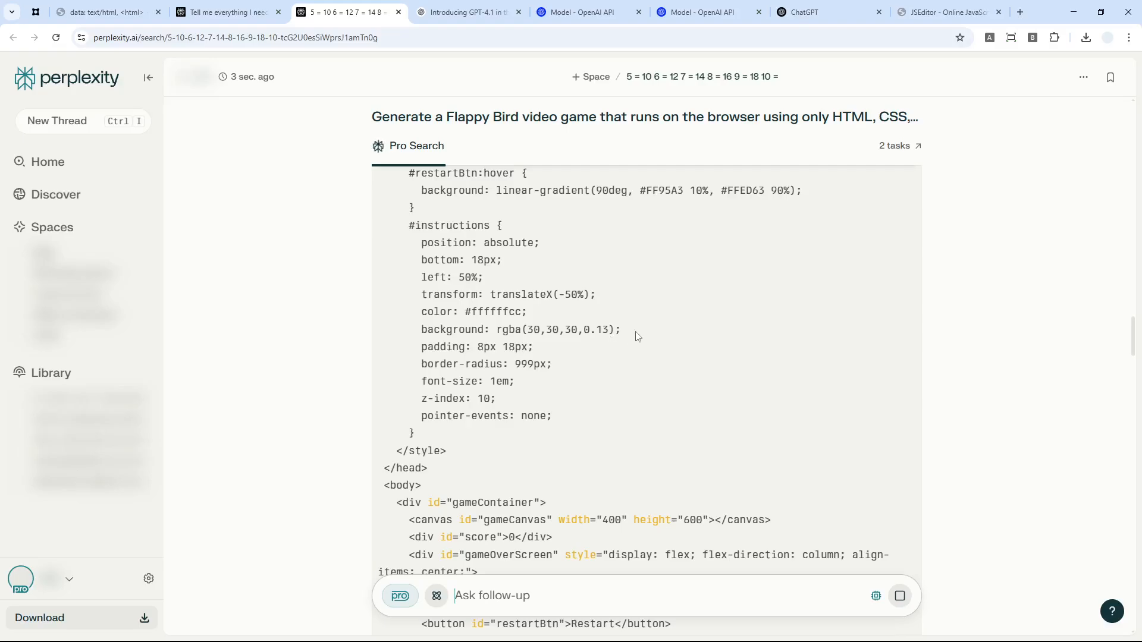
mouse_move(599, 311)
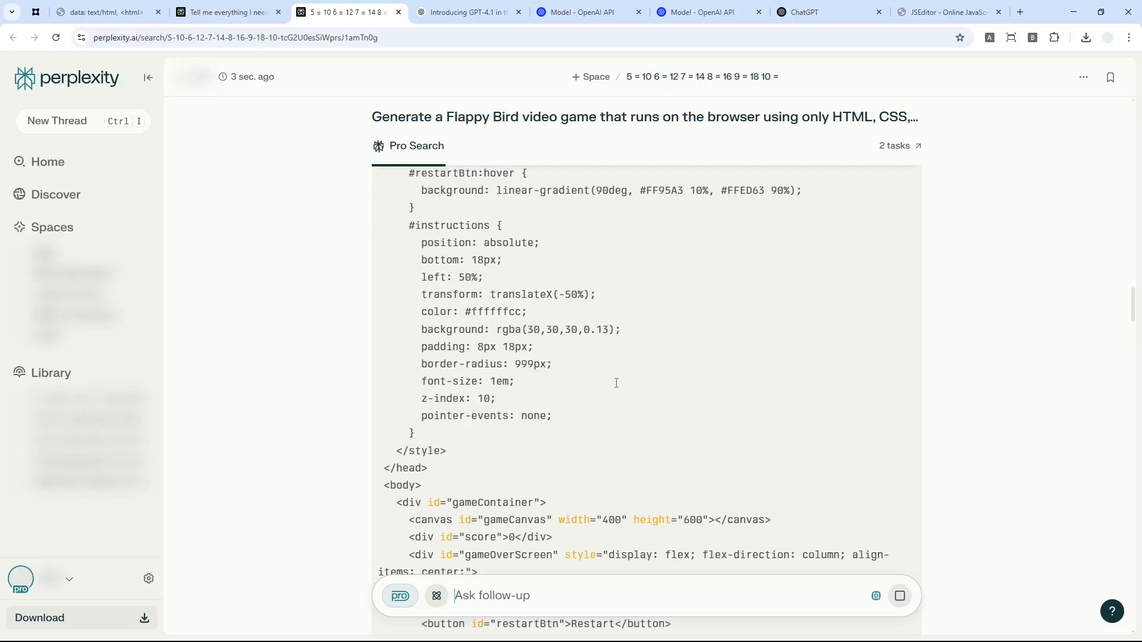
scroll(down, 3)
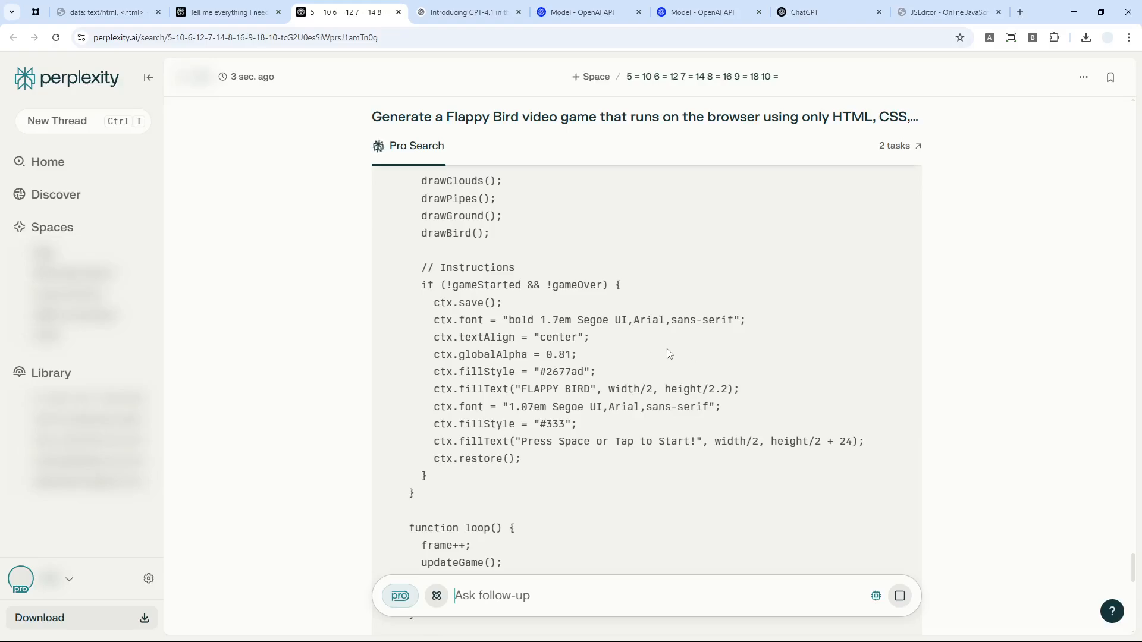
scroll(down, 3)
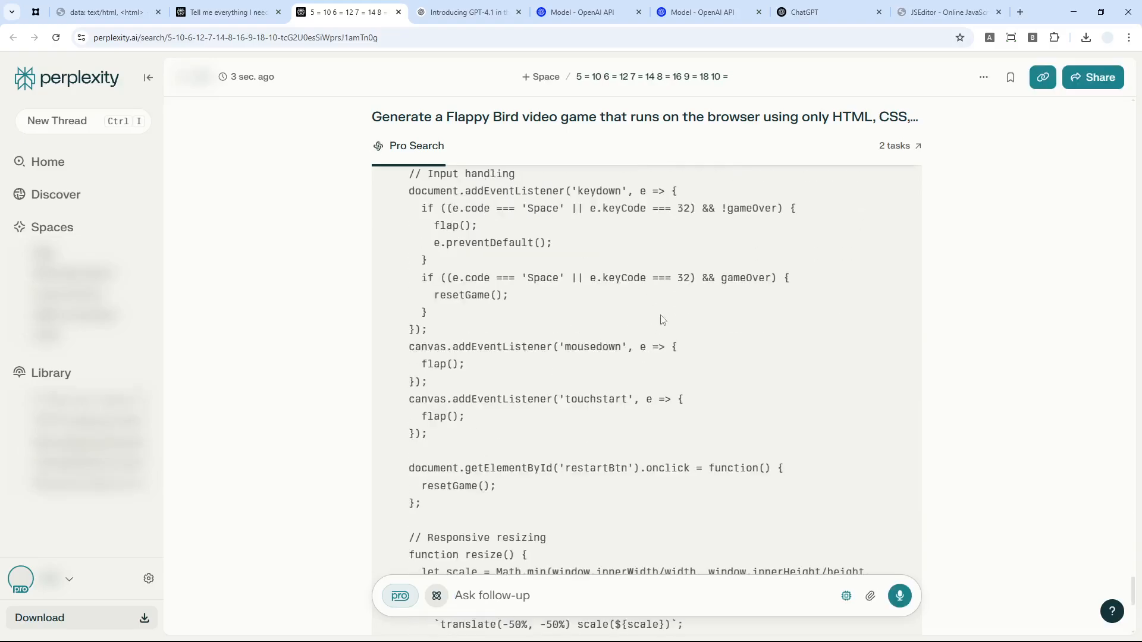
scroll(down, 3)
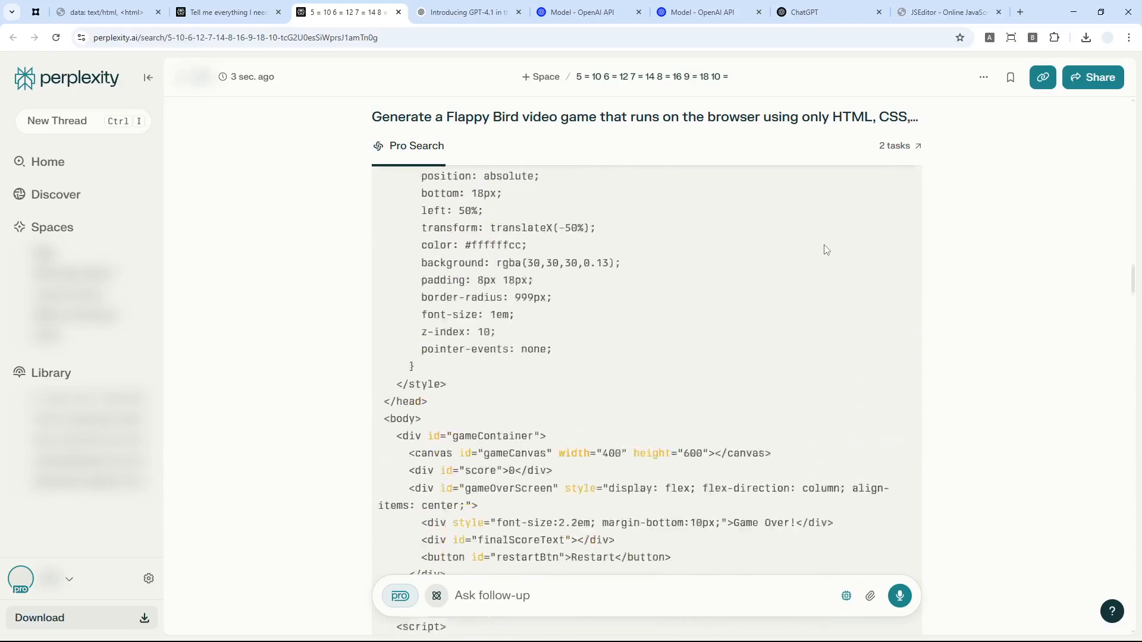
scroll(down, 3)
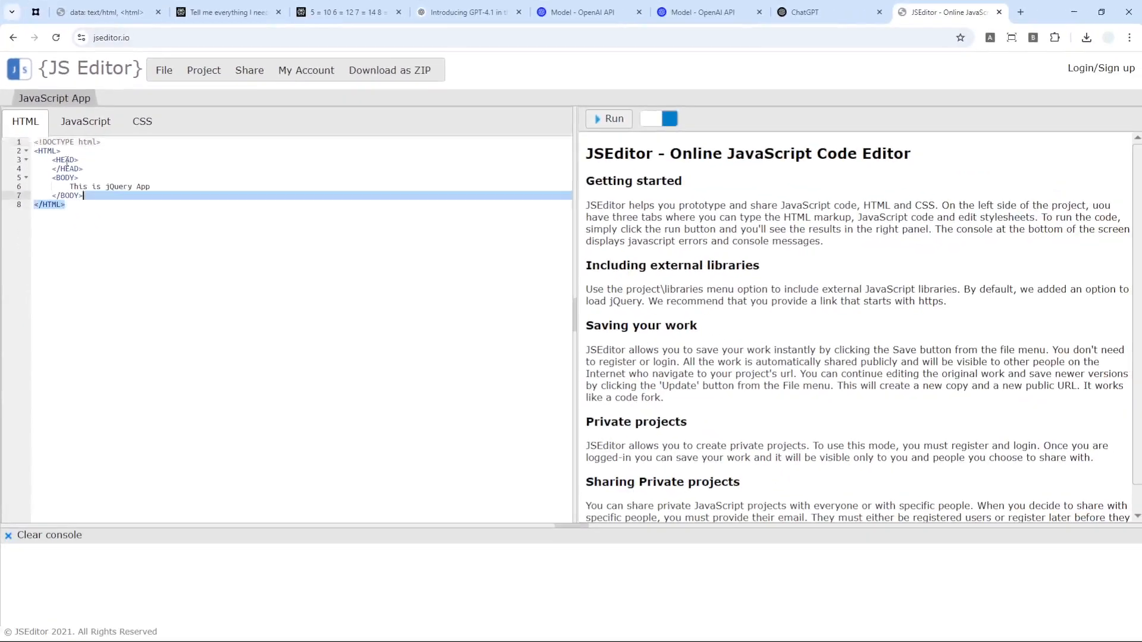
Check the JavaScript pane, keep the Flappy Bird code in the HTML pane, and run it
click(85, 122)
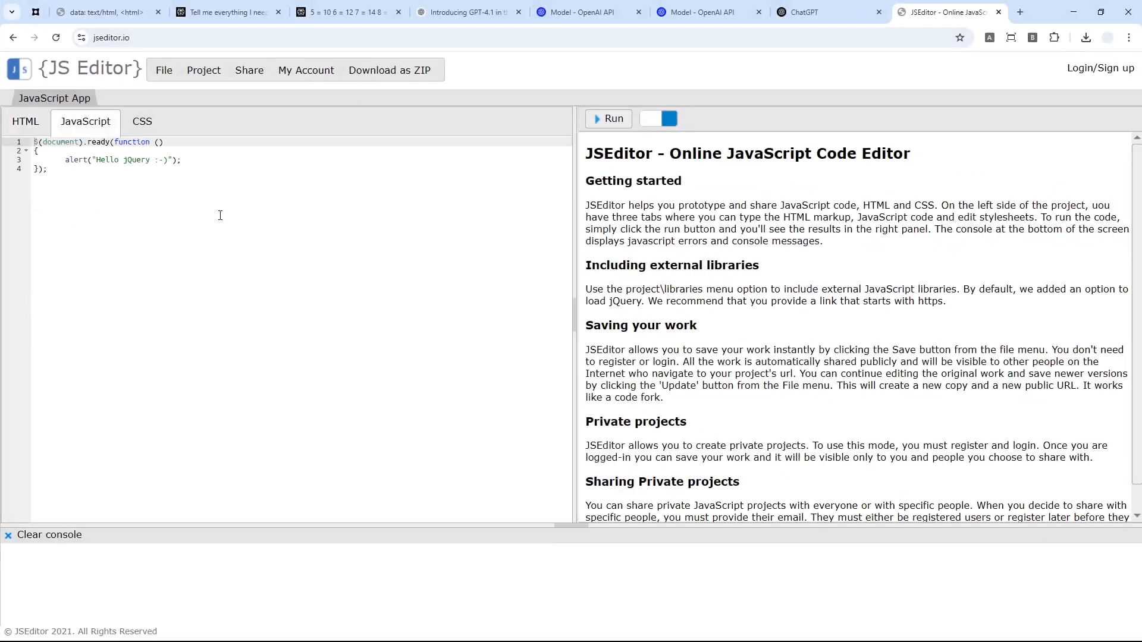
click(141, 122)
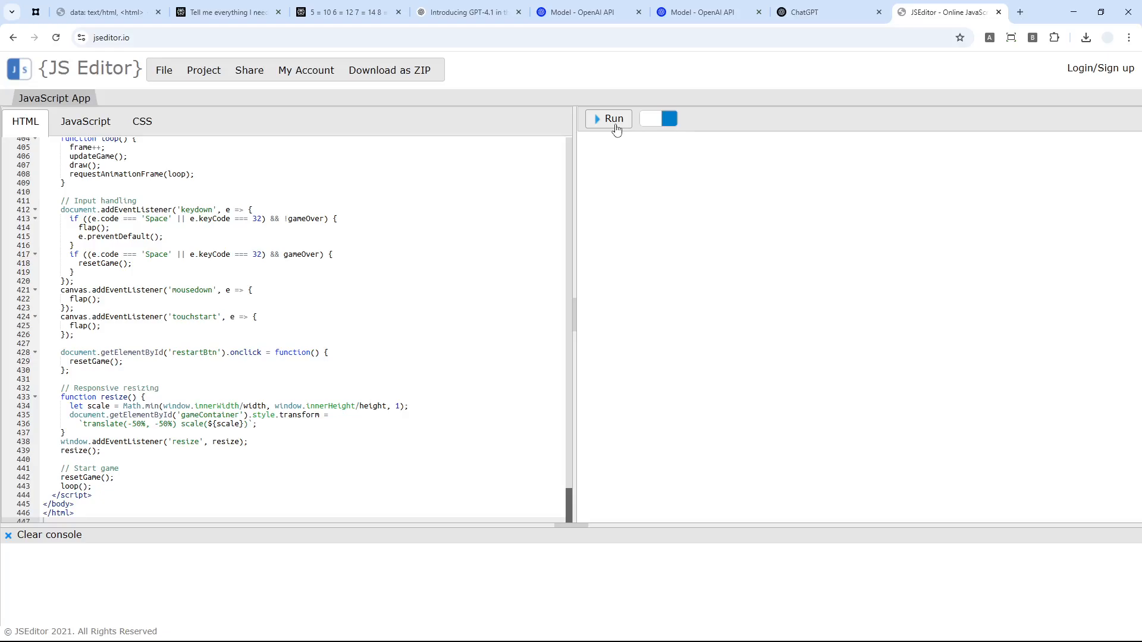
click(614, 119)
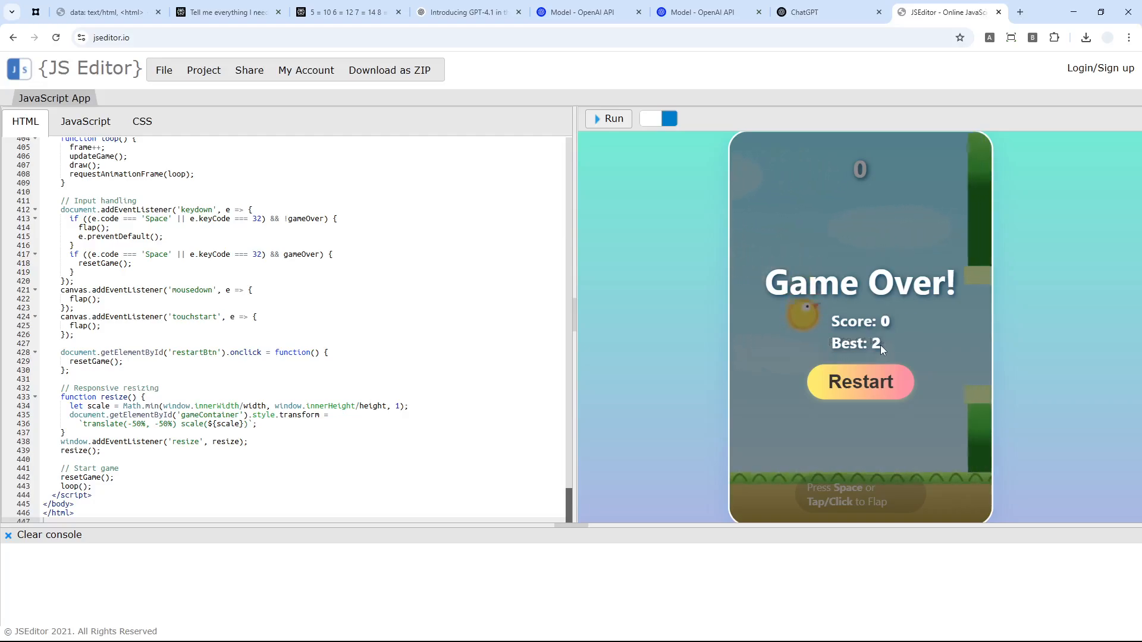
Restart Flappy Bird after each Game Over, playing rounds toward a best score of 7
click(860, 382)
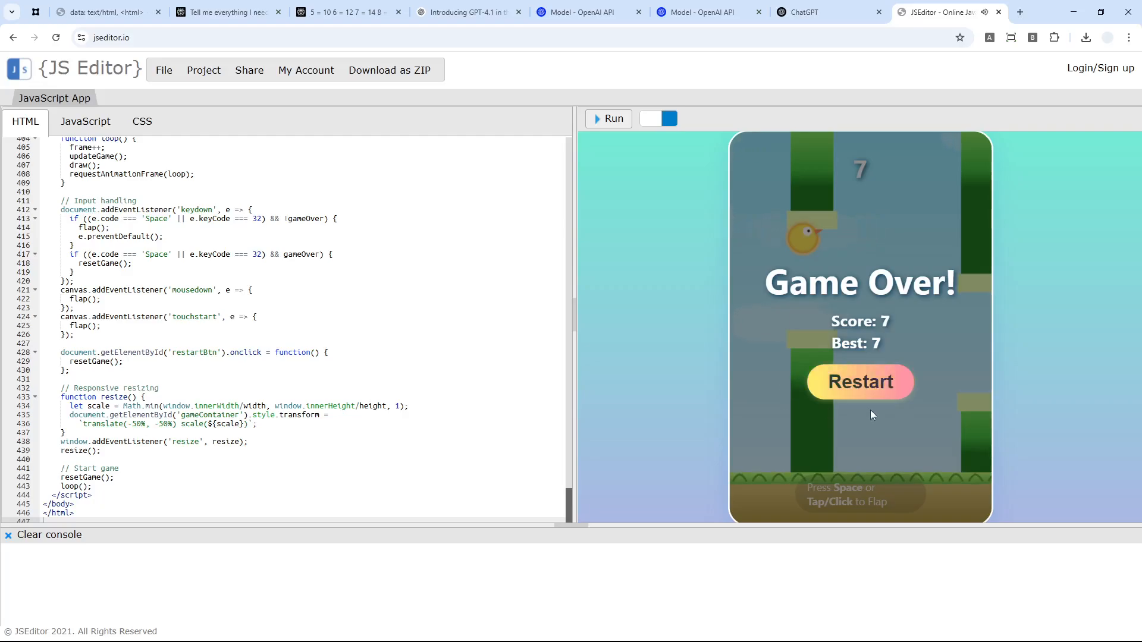
mouse_move(894, 373)
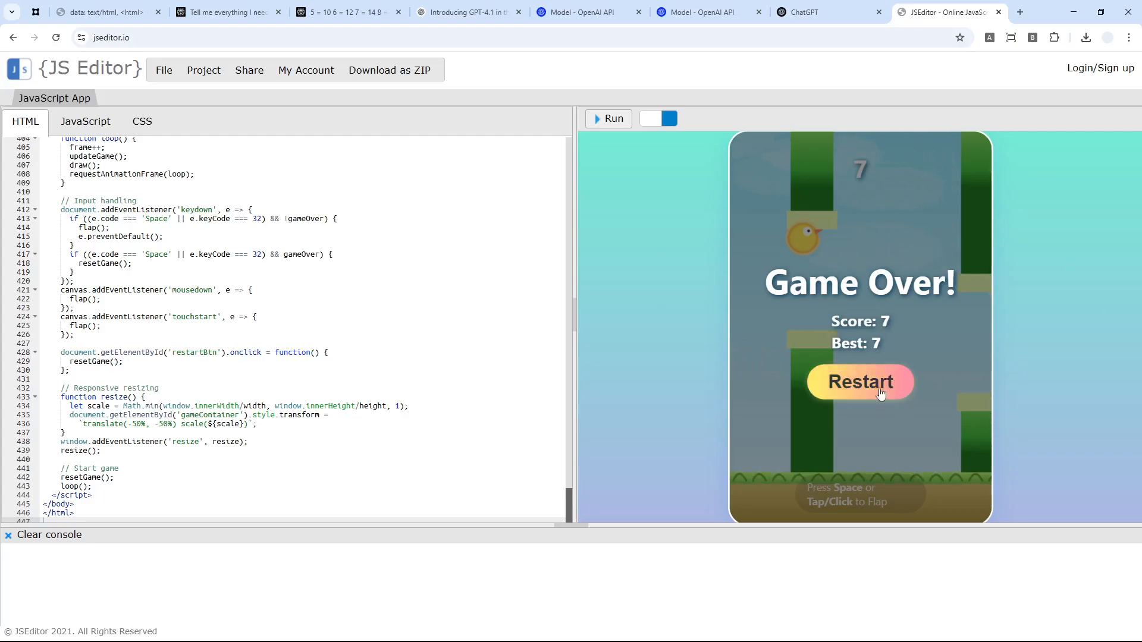
click(859, 382)
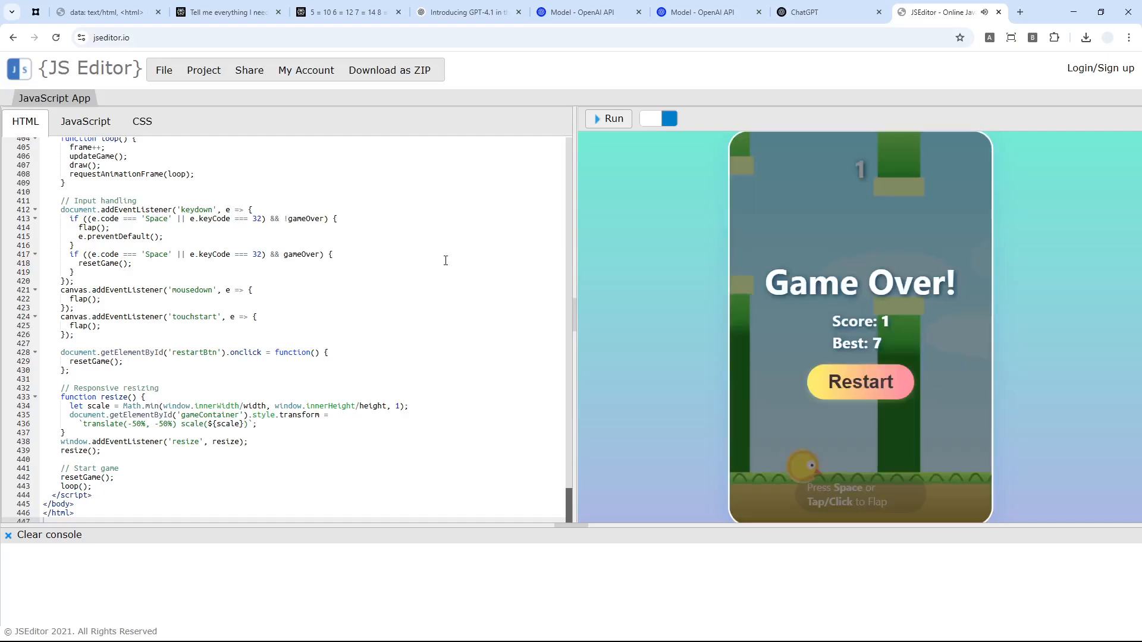
mouse_move(477, 195)
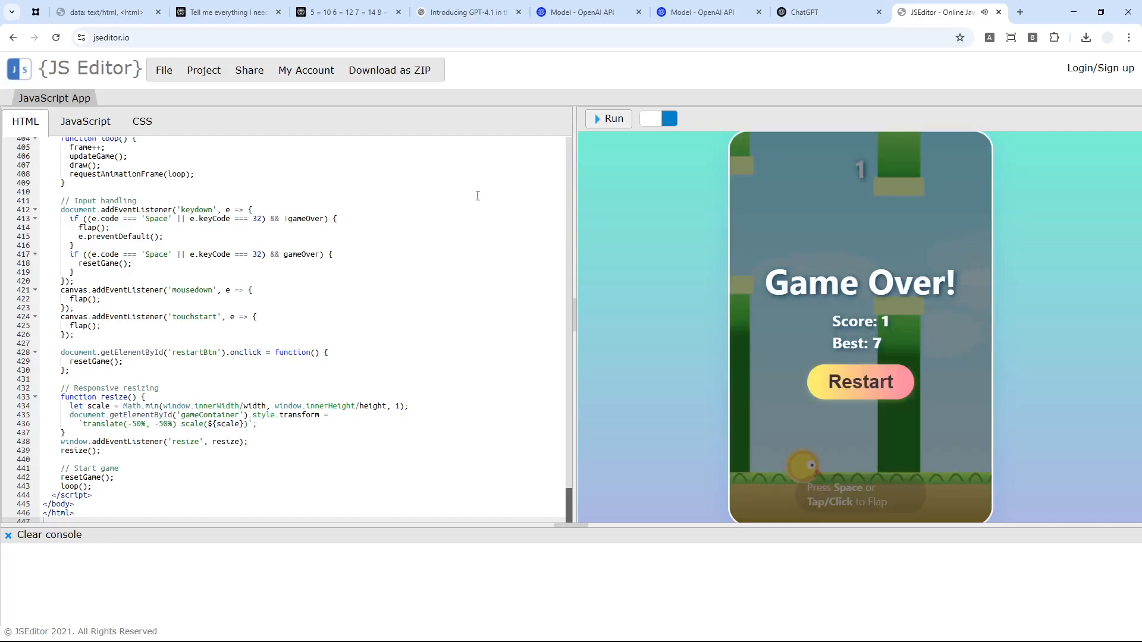
Glance at the GPT-4.1 overview thread and OpenAI's article, then return to the Flappy Bird thread
click(228, 11)
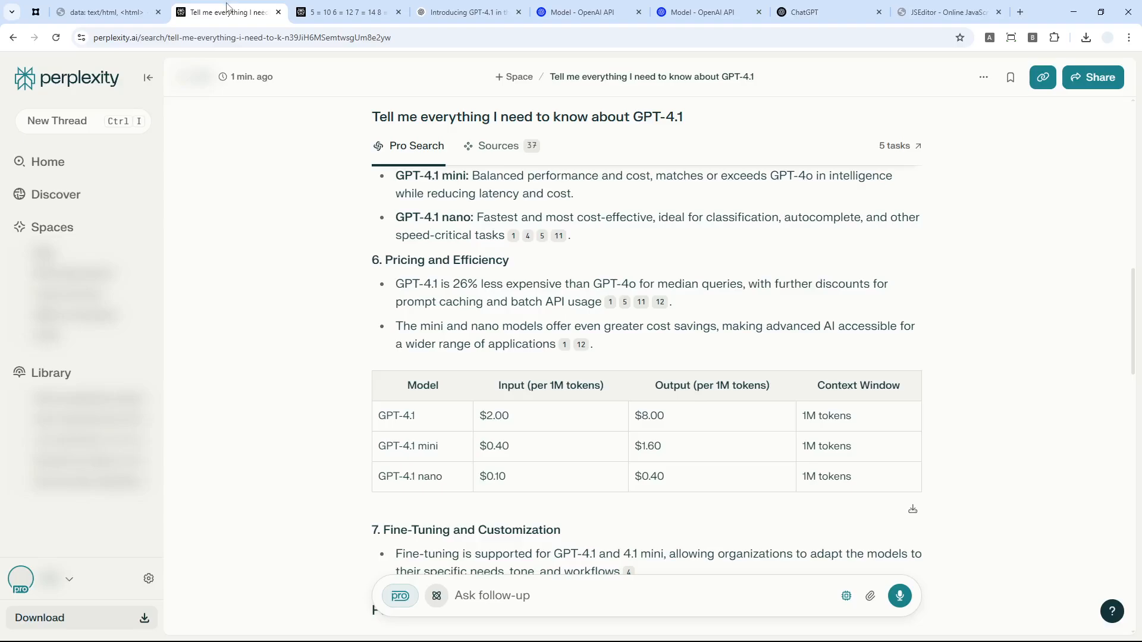
mouse_move(358, 309)
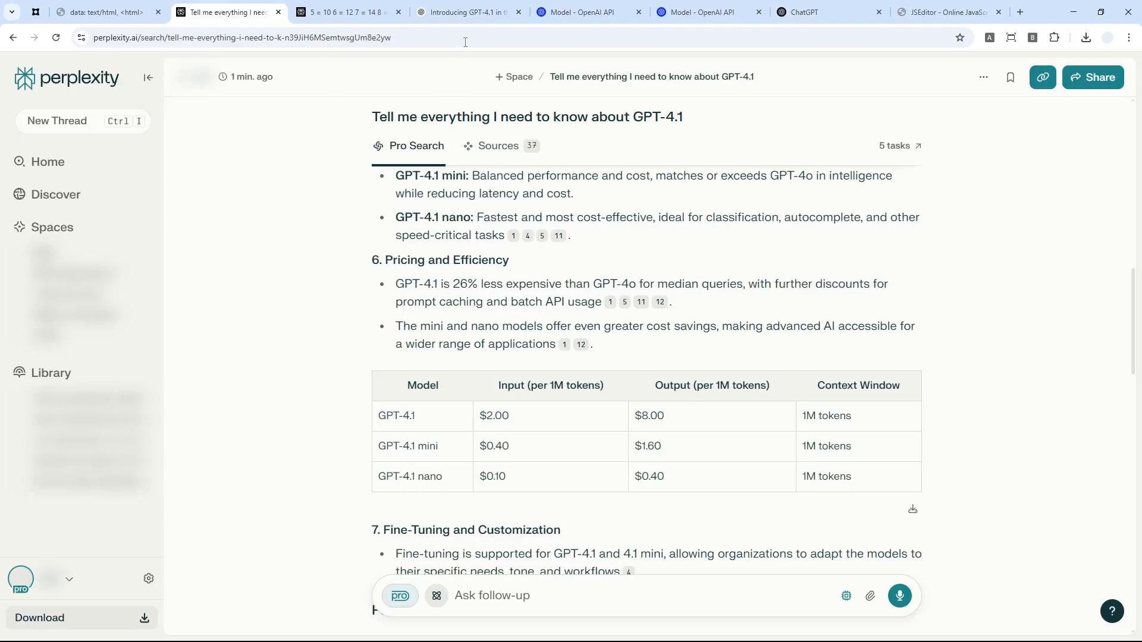
click(464, 12)
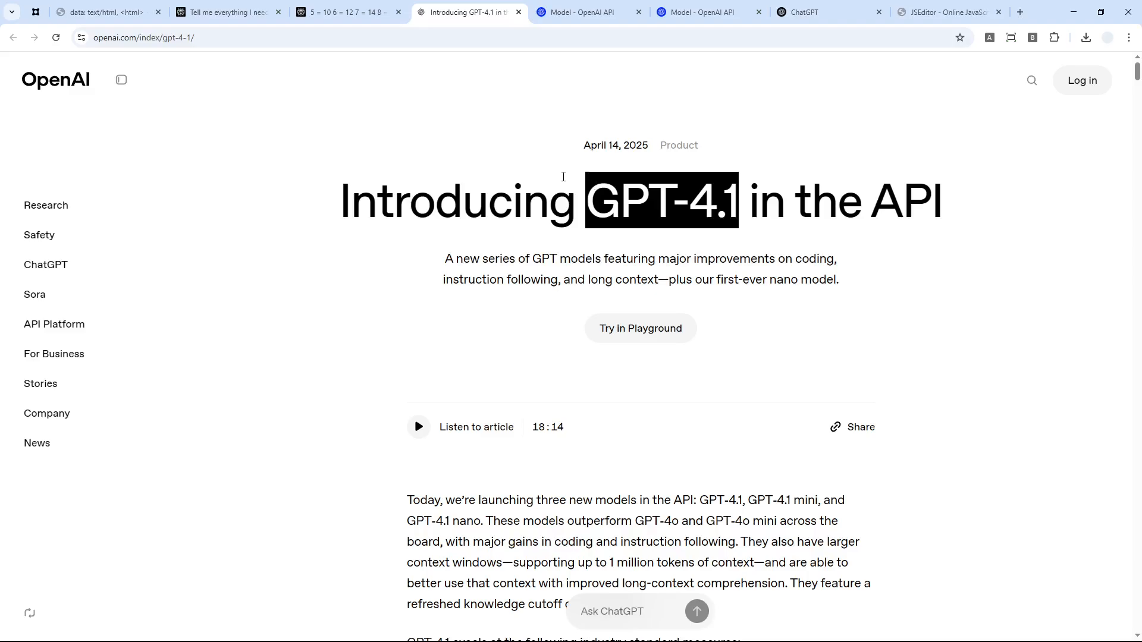
mouse_move(562, 211)
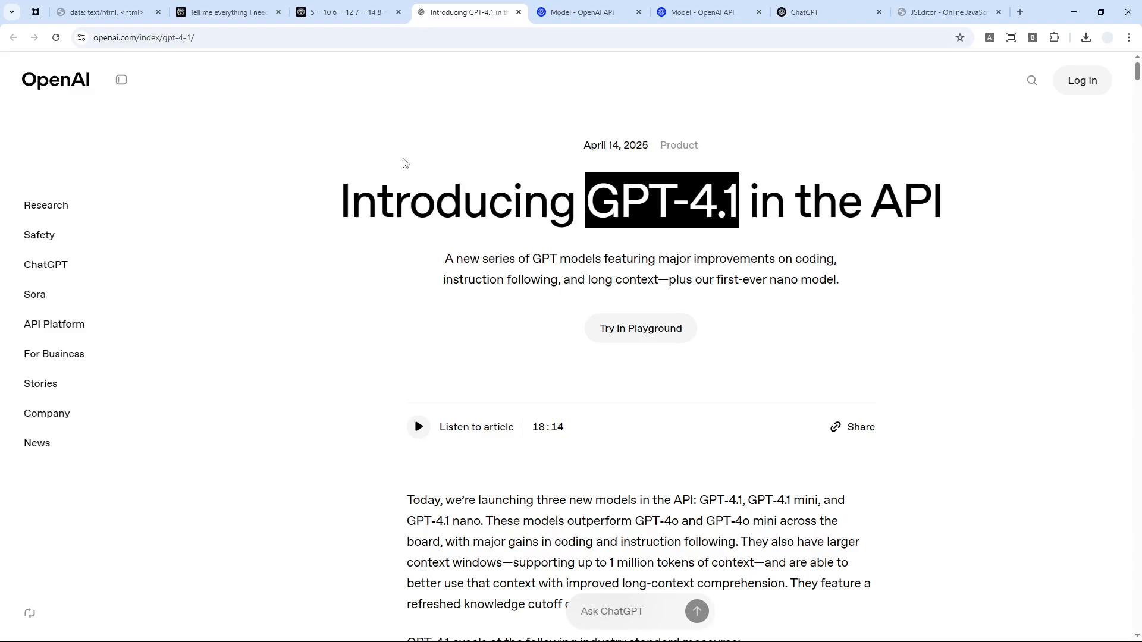
mouse_move(361, 152)
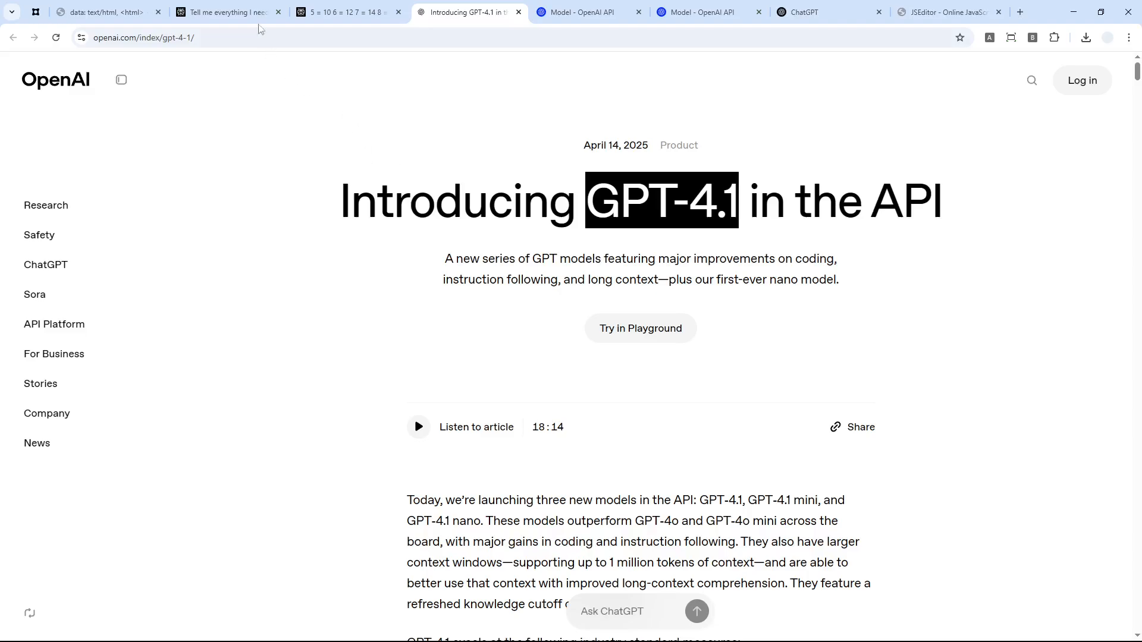
click(349, 12)
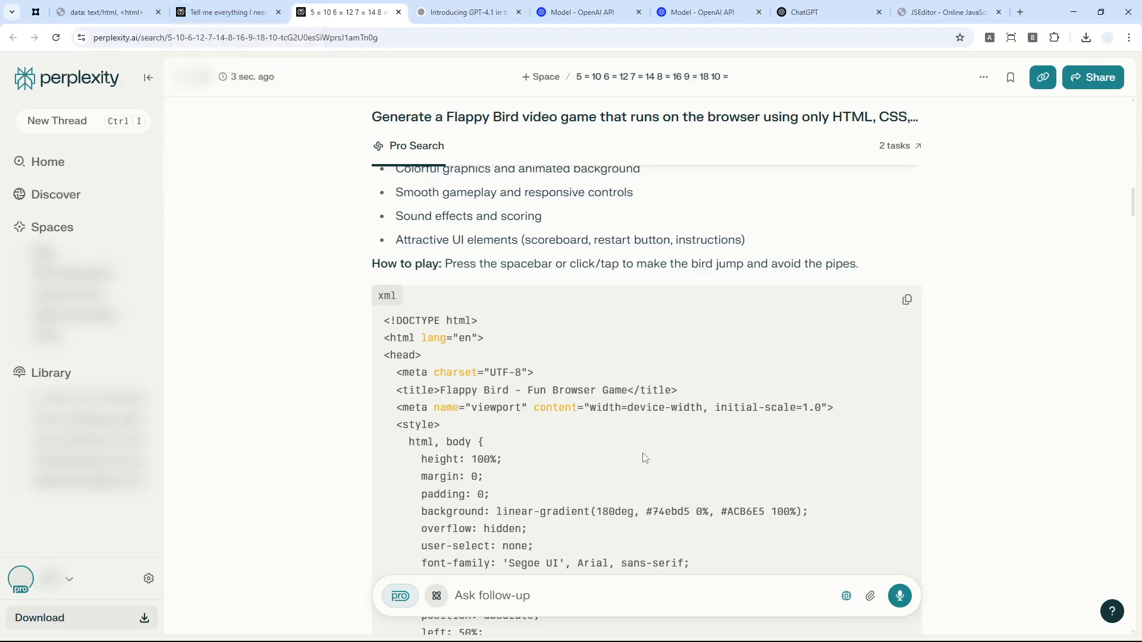